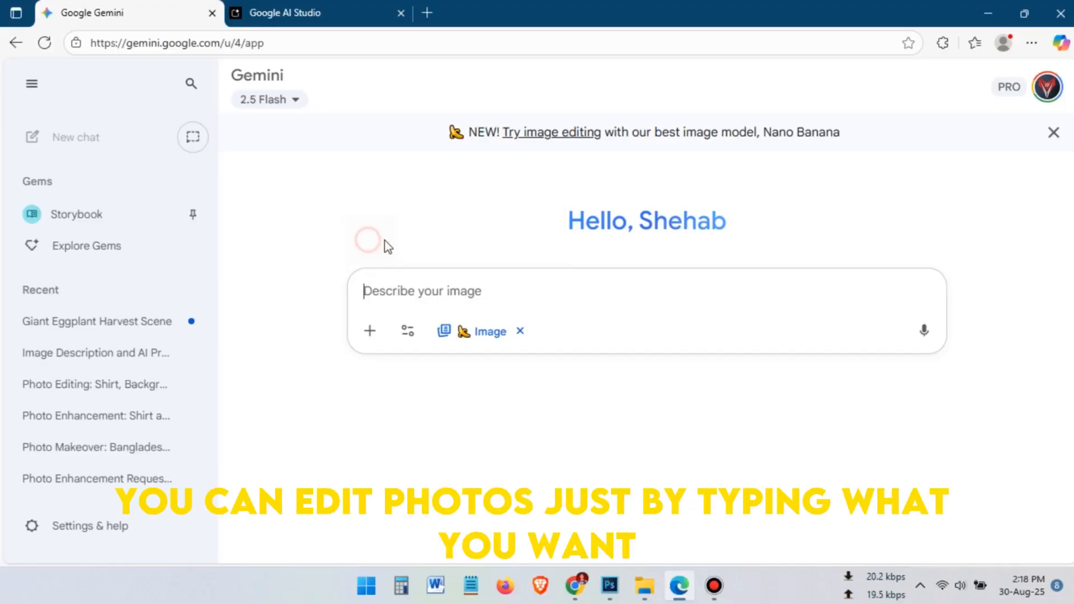
Begin drafting the 'change the shirt and re...' edit prompt on the Gemini home page.
text(change the shirt and re)
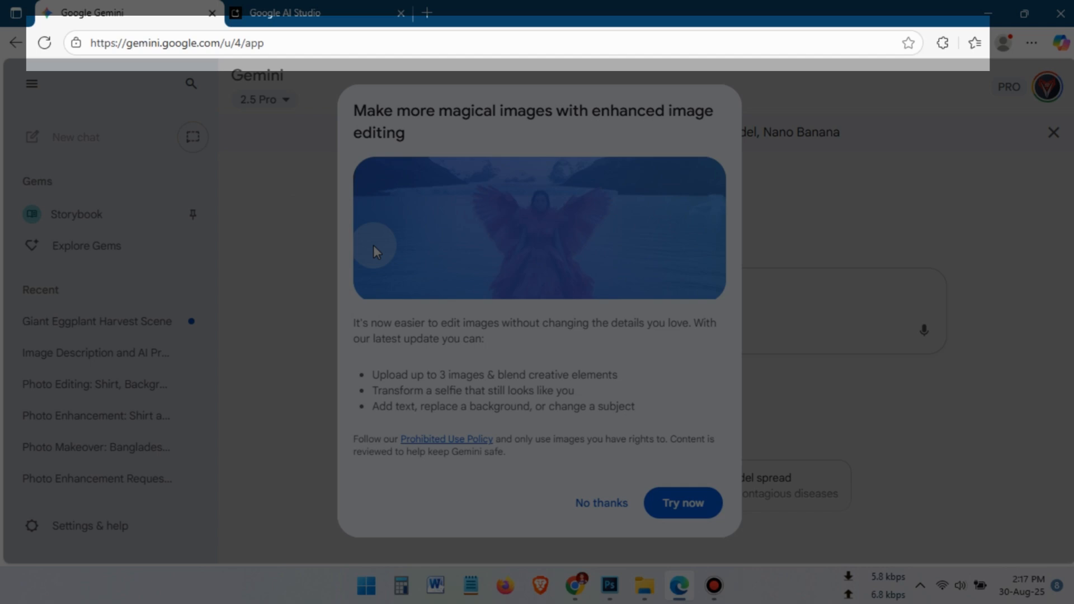
Dismiss the enhanced image editing popup and upload the portrait photo from the computer.
click(600, 504)
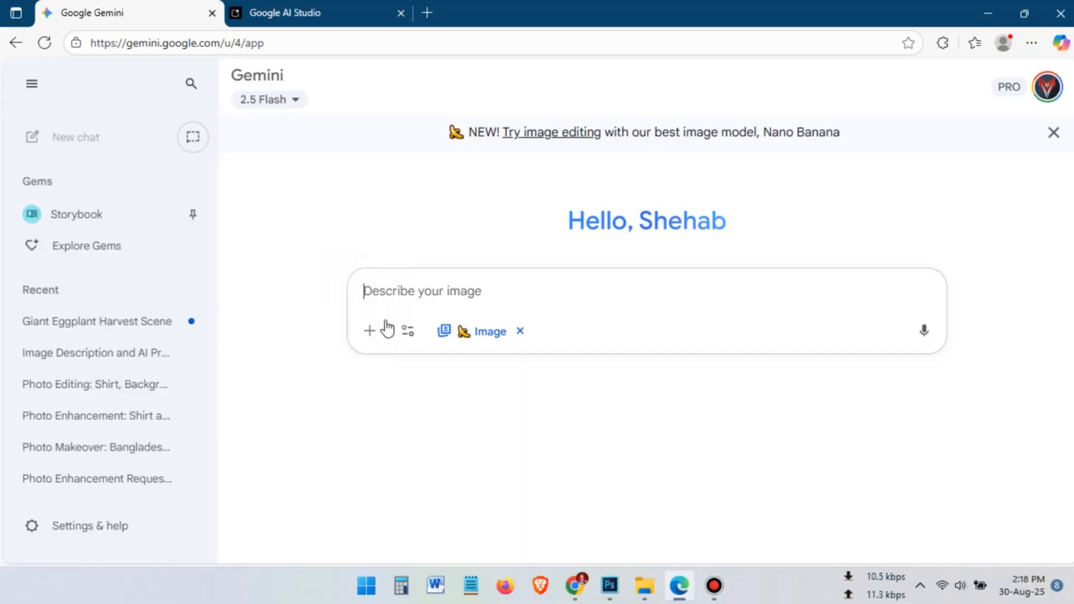
click(369, 330)
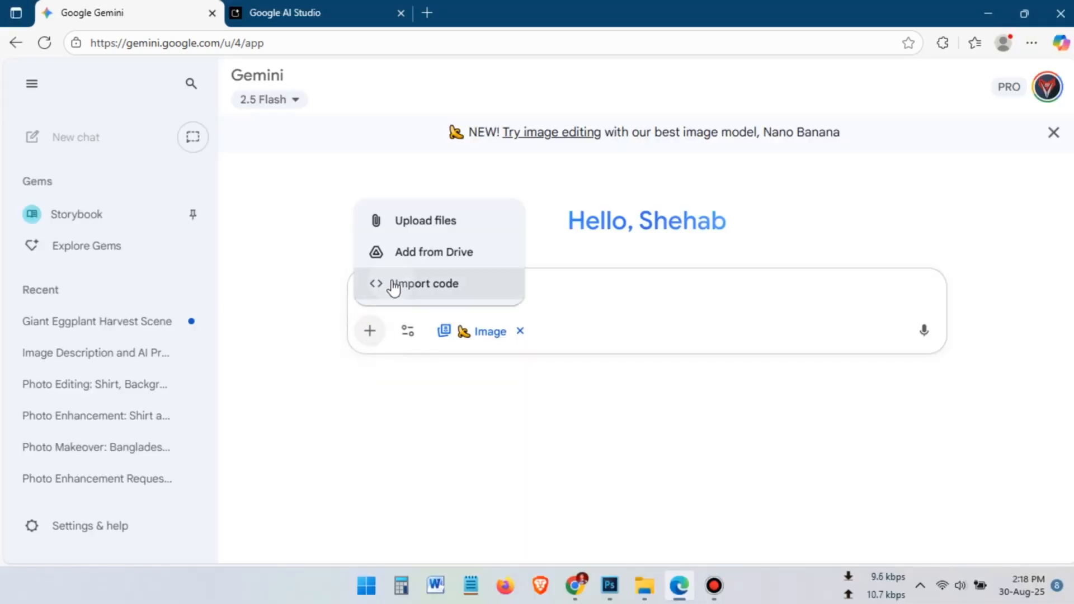
mouse_move(324, 220)
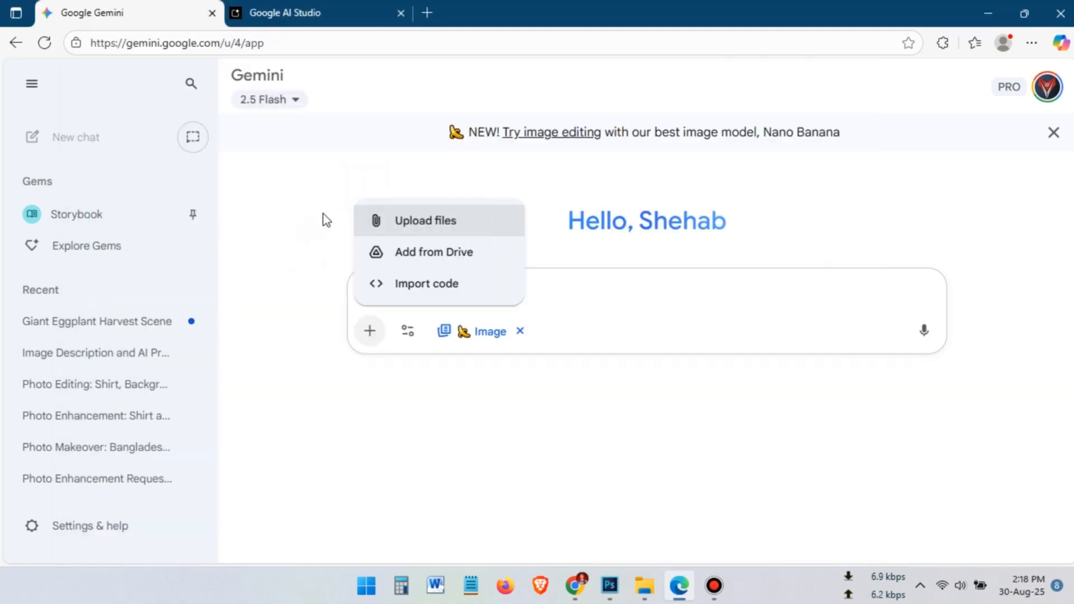
click(425, 220)
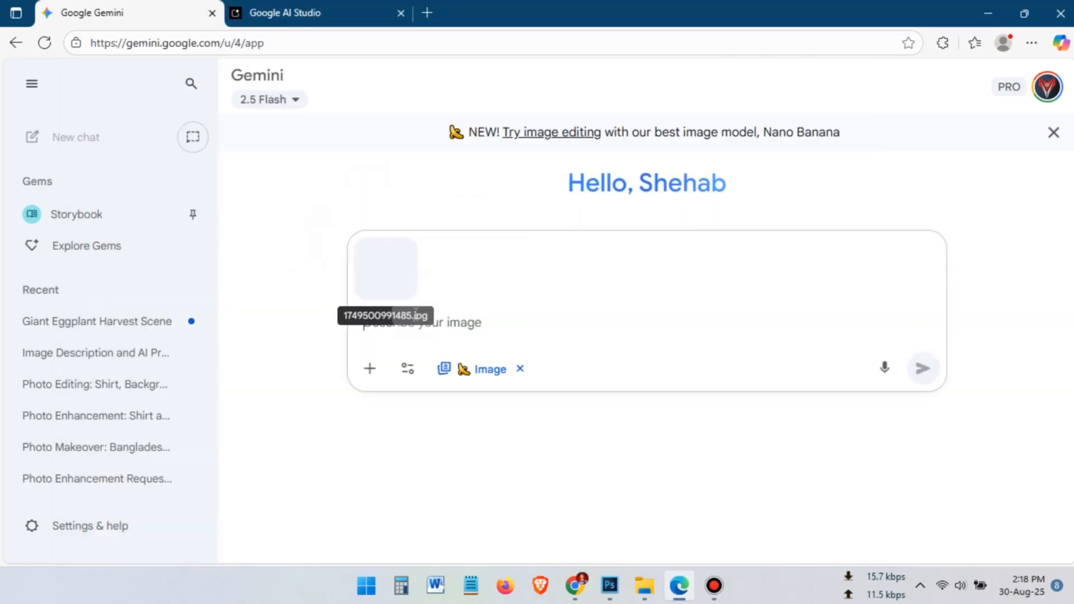
Request a new shirt and a beach background, then view the edited portrait full-size.
text(change the shirt and replace the background with Seehiller one)
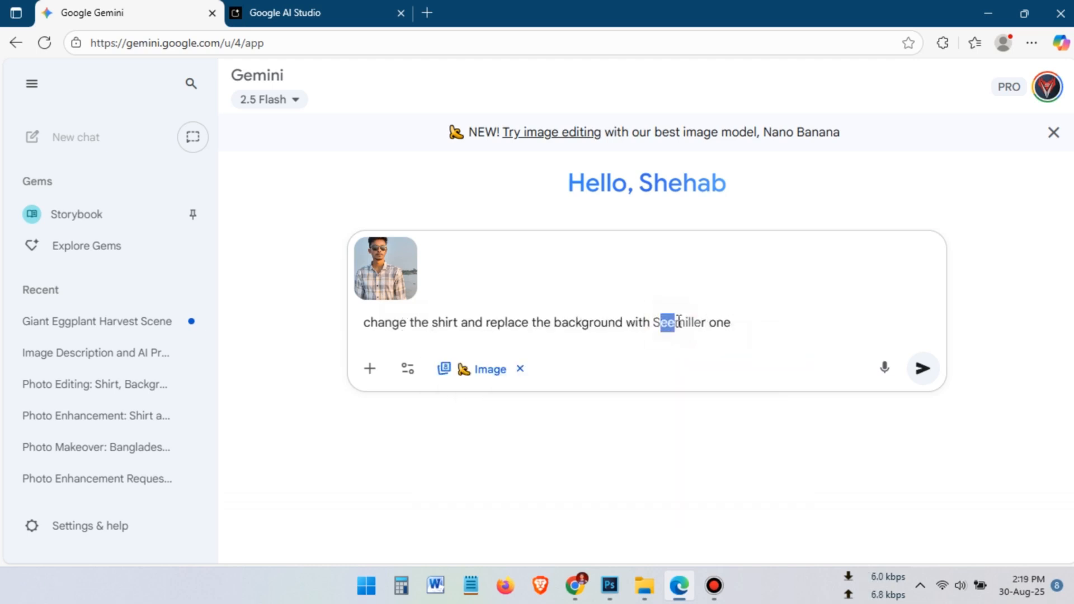
click(922, 368)
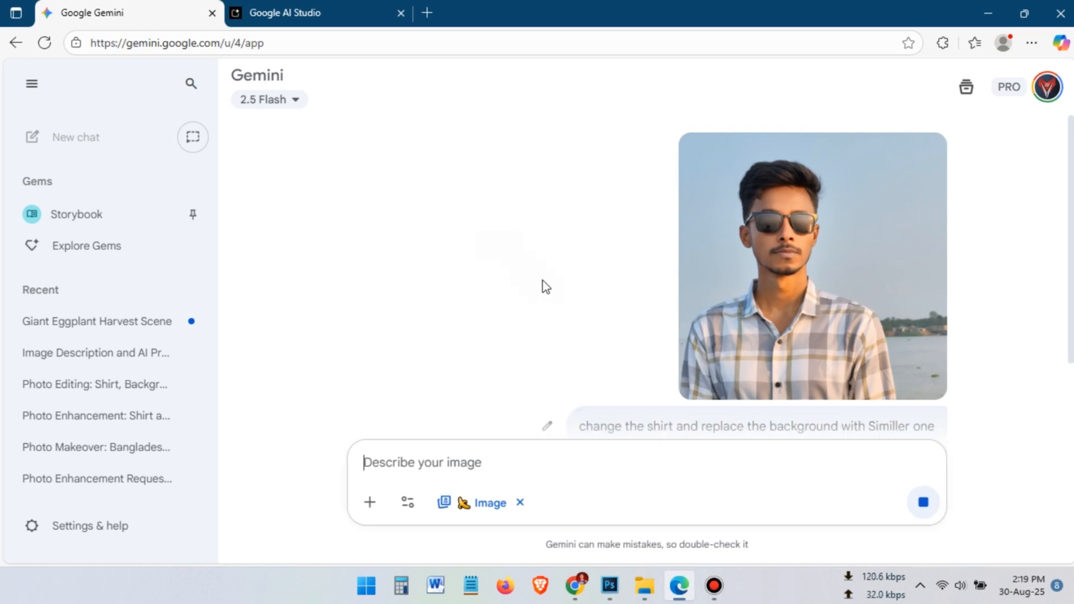
click(922, 501)
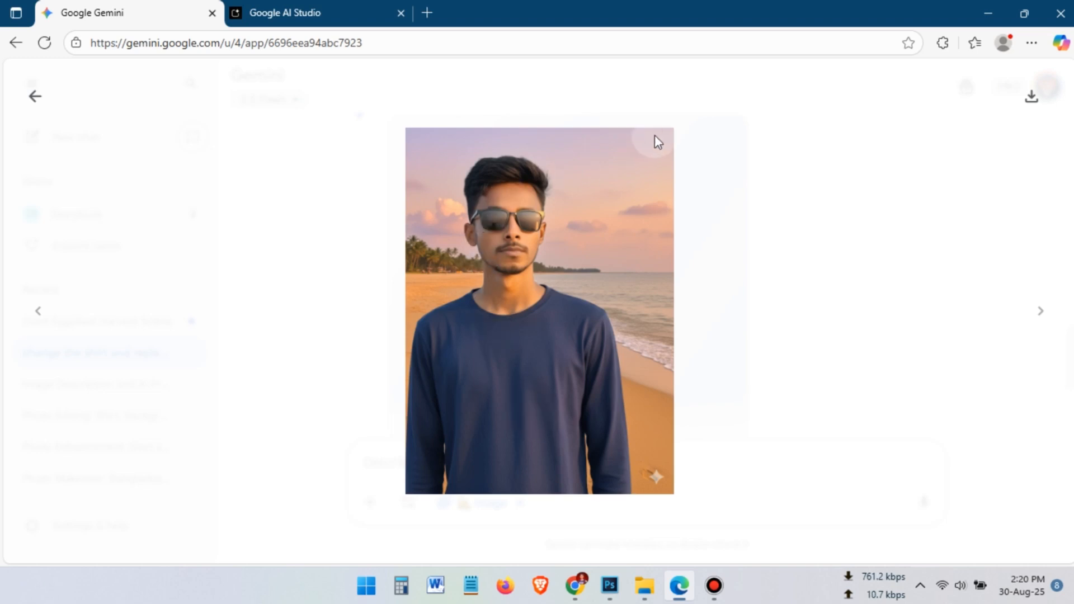
mouse_move(1032, 98)
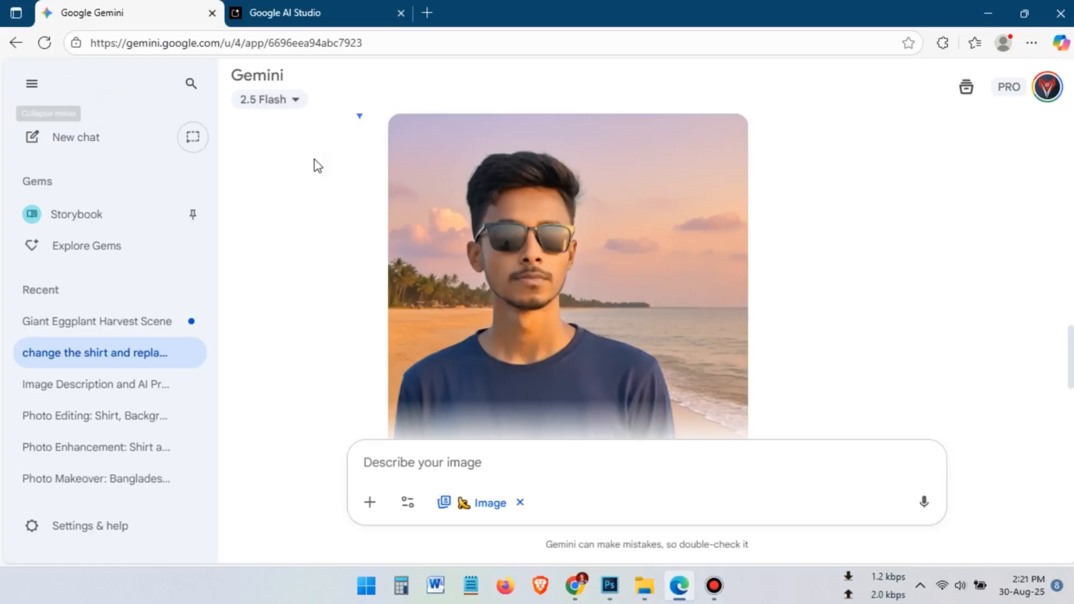
In a new chat, request the portrait in a black blazer before a Dubai desert with expensive cars.
click(76, 136)
text(wear him a black blazer and change the background. background must be in a desert. like Dubai. add some expensive cars in background)
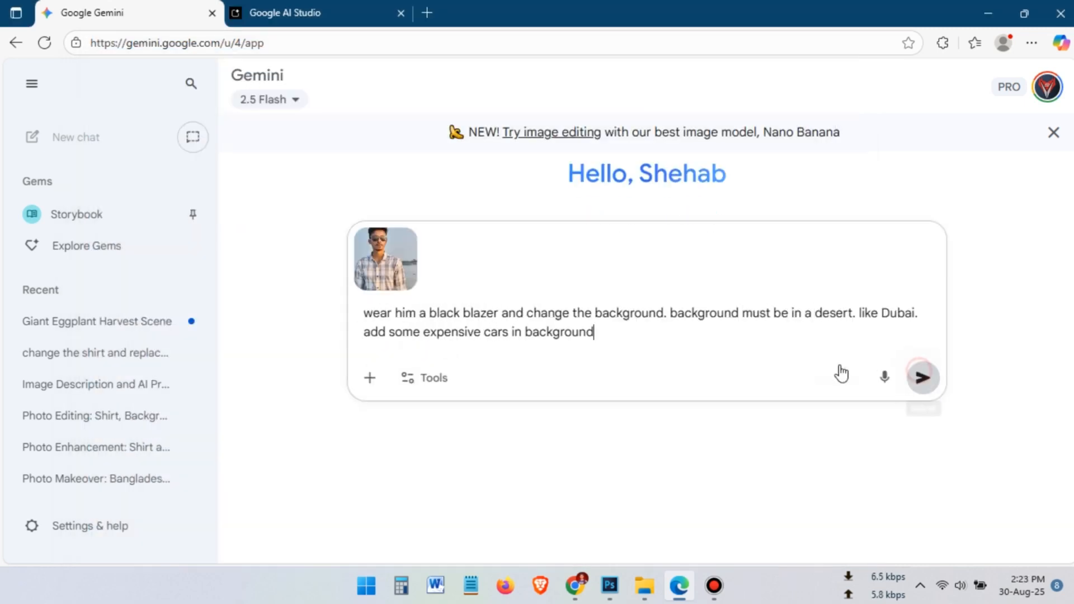
click(921, 378)
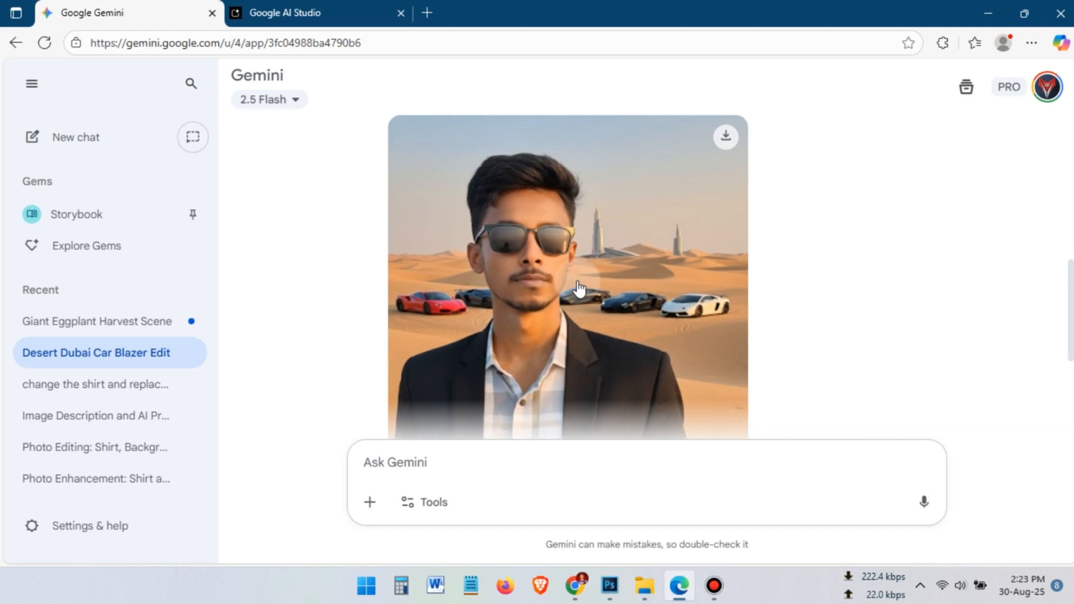
Request a formal shirt instead, with DSLR-like blur, 4k, ultra realistic.
text(change)
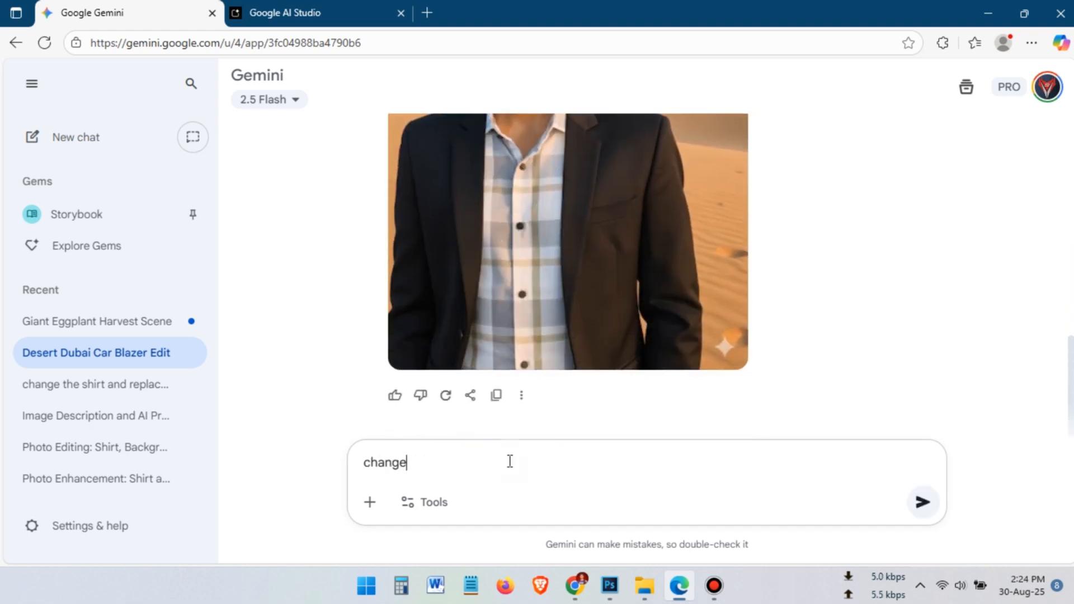
text(the shirt and add a formal shirt. add DSLR like blur, 4k, ultra realistic)
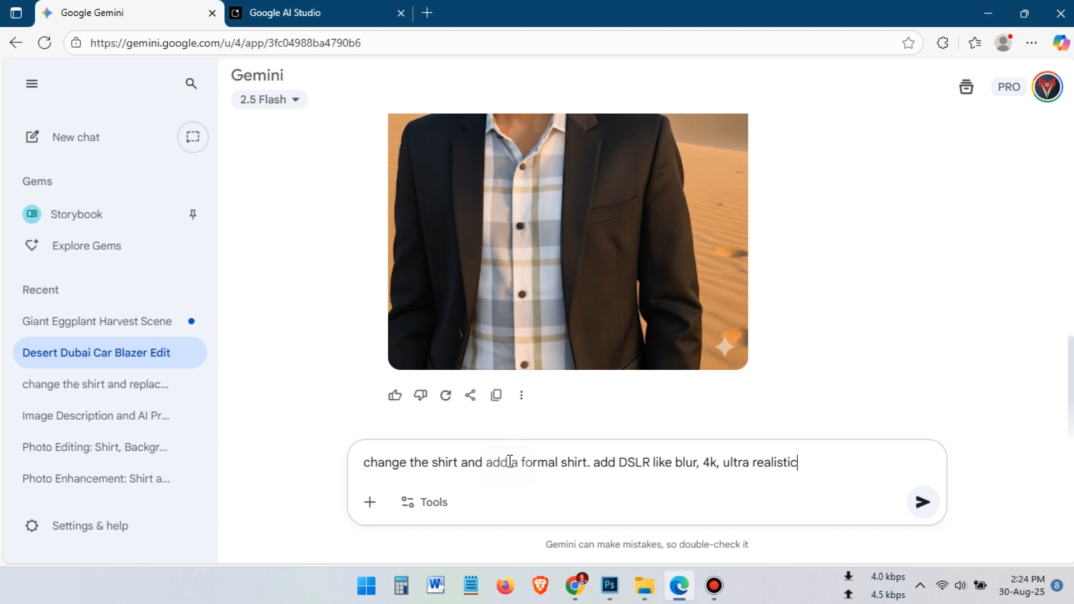
click(922, 502)
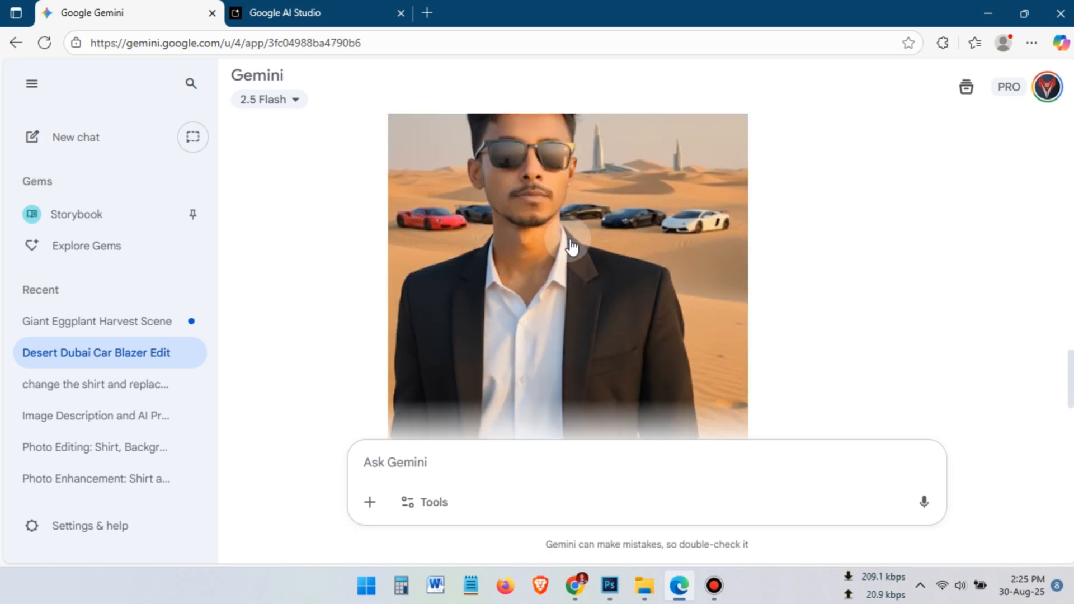
View the white formal shirt result full-size and download it.
click(573, 245)
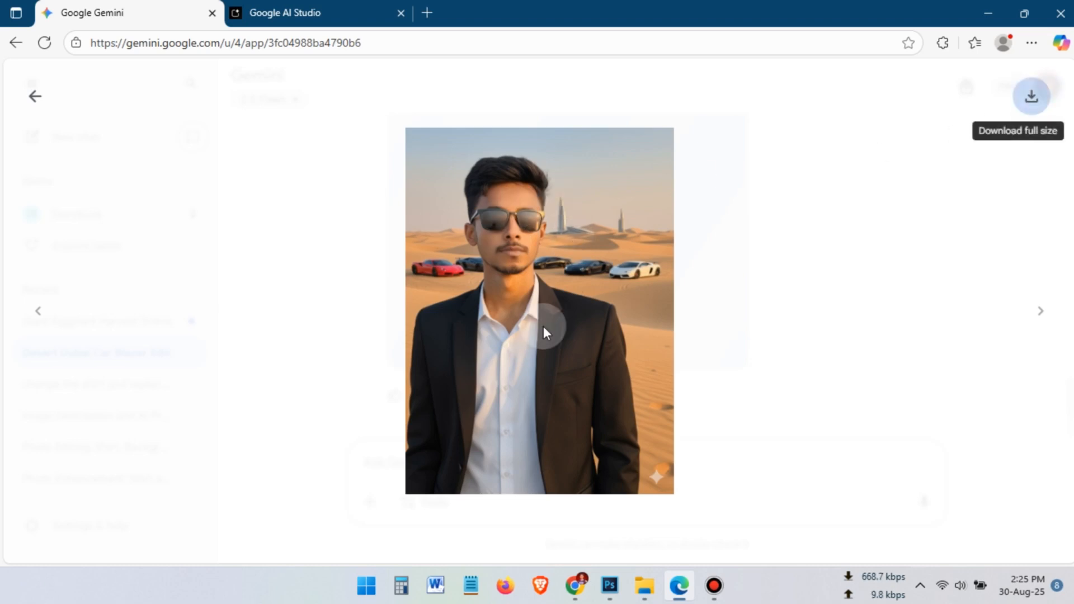
click(1030, 97)
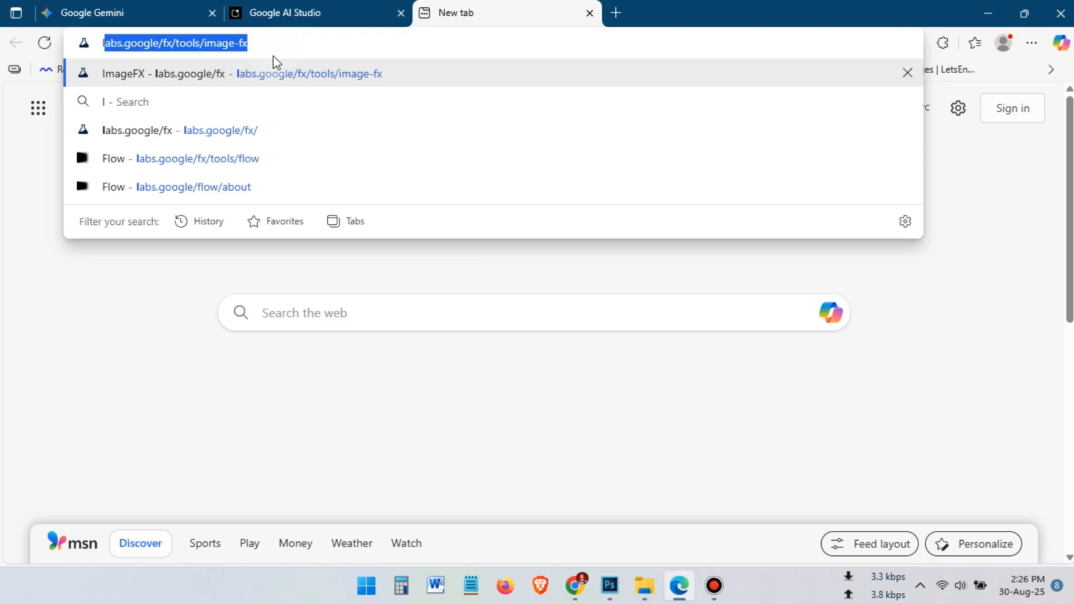
Go to lmarena.ai and switch Direct Chat to image generation with nano-banana.
text(lmarena.ai)
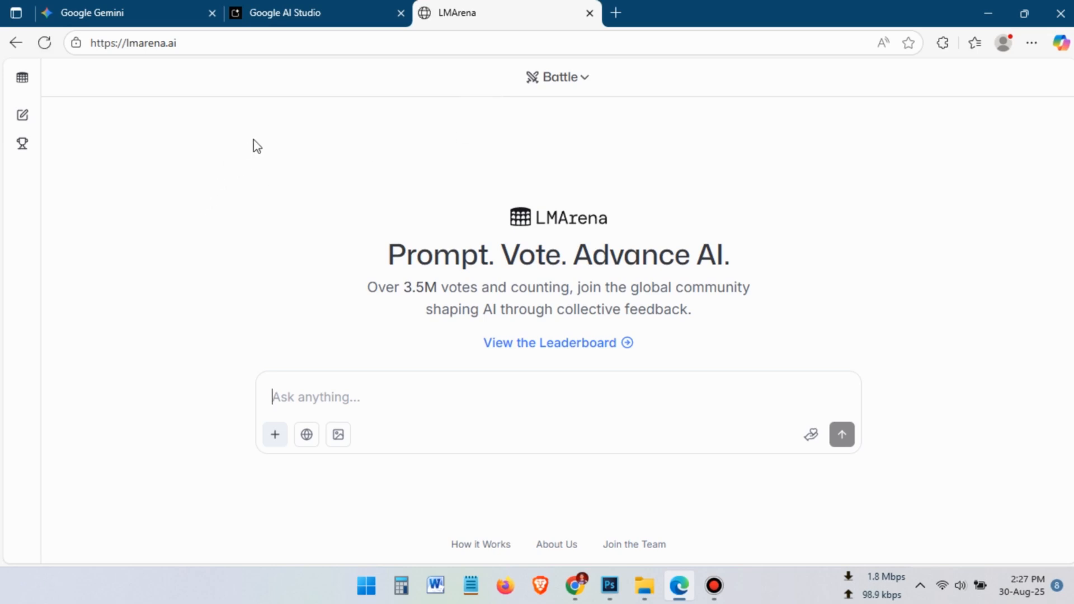
mouse_move(338, 435)
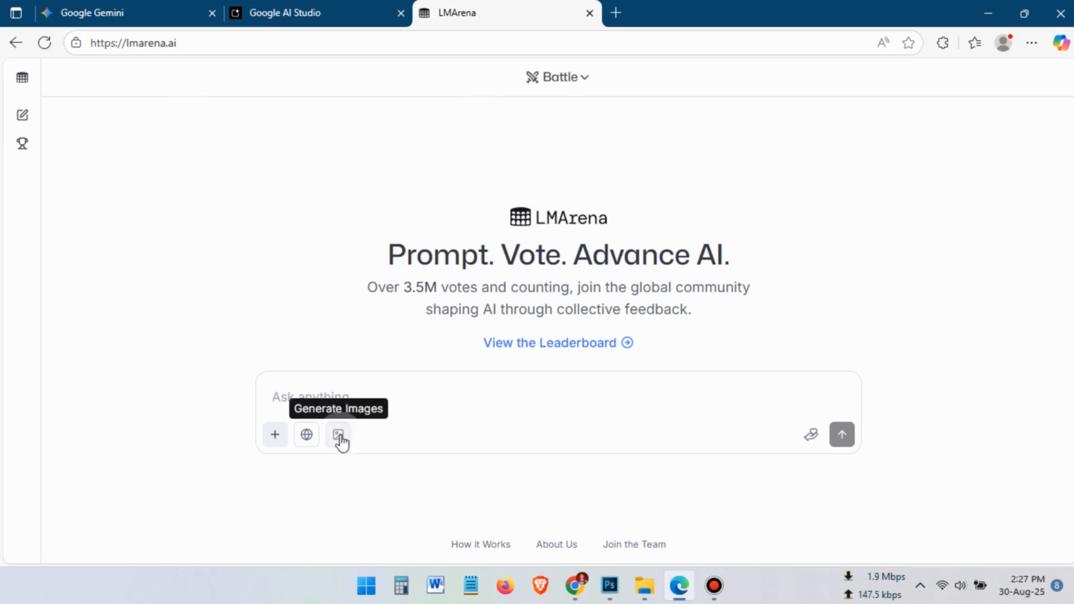
click(582, 81)
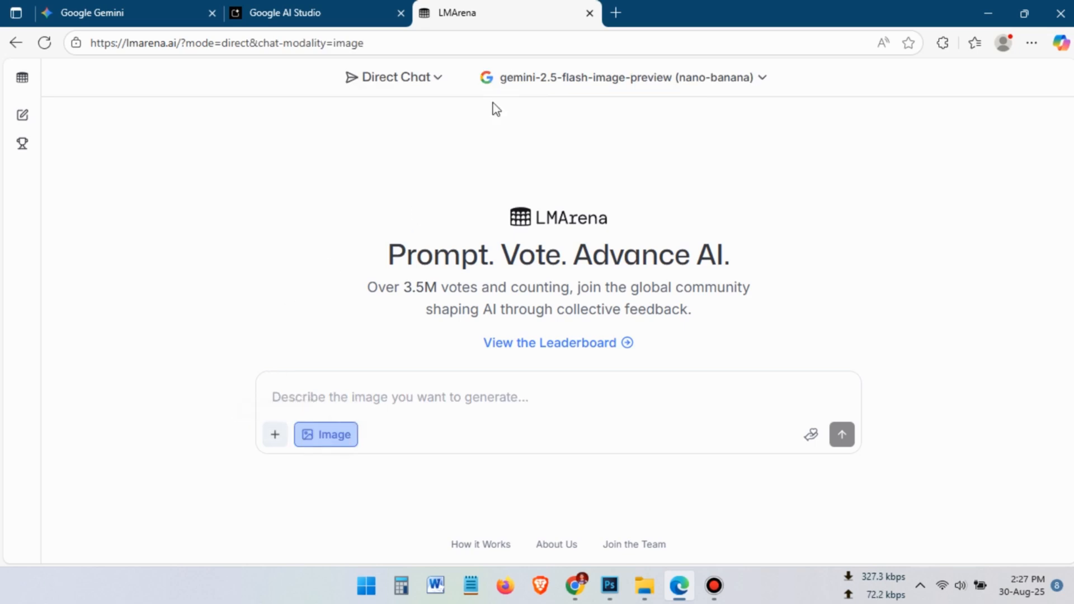
mouse_move(435, 85)
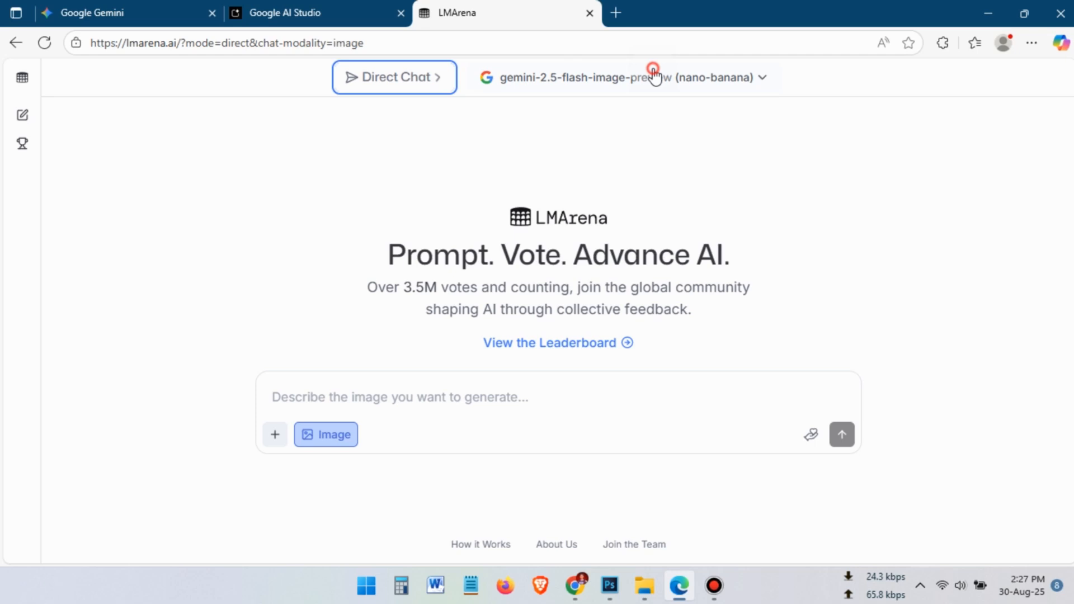
Request a t-shirt change with a ship-deck sea background and dismiss the chat history notice.
click(653, 78)
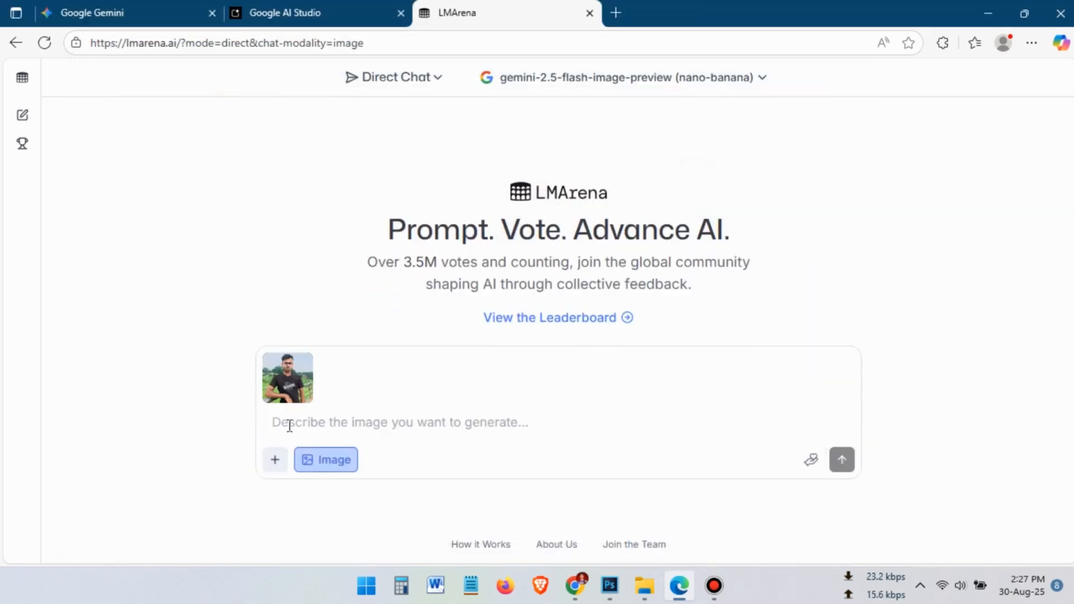
text(change the t shirt and replace background like the man in image is standing in ship.)
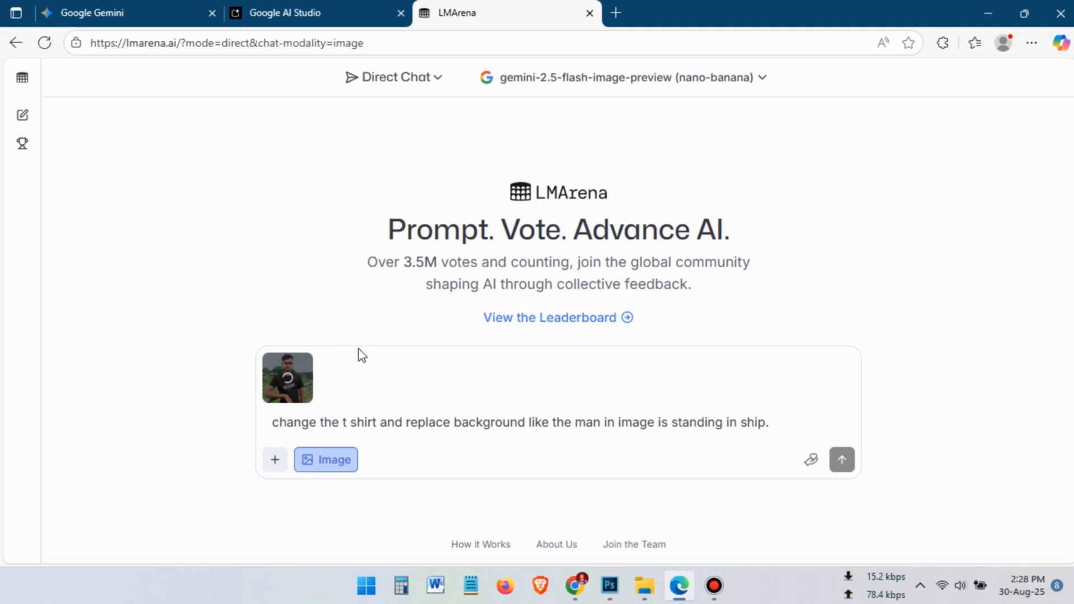
click(841, 459)
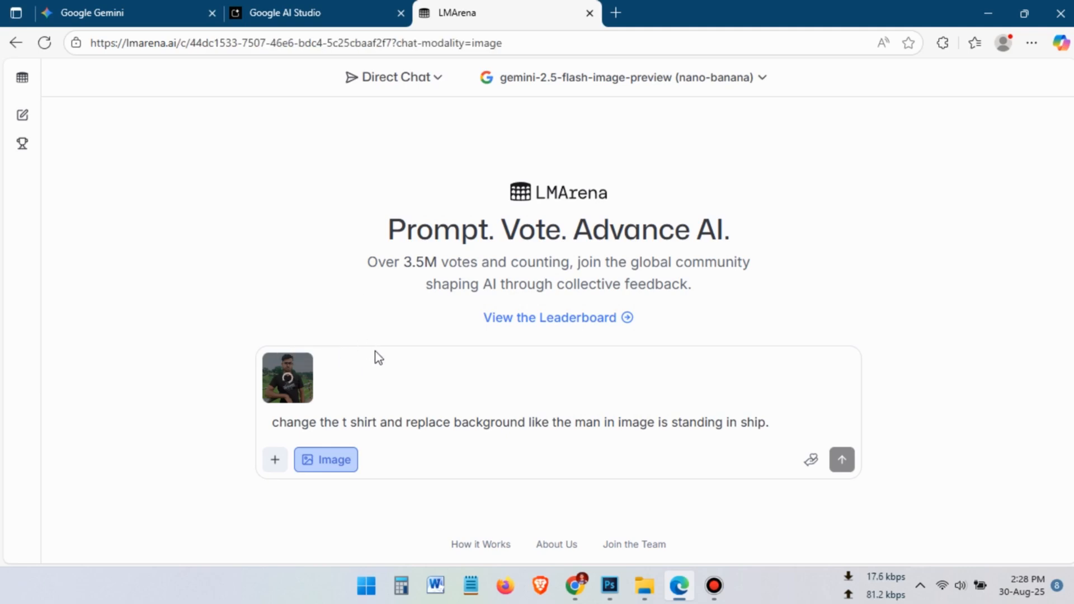
click(841, 460)
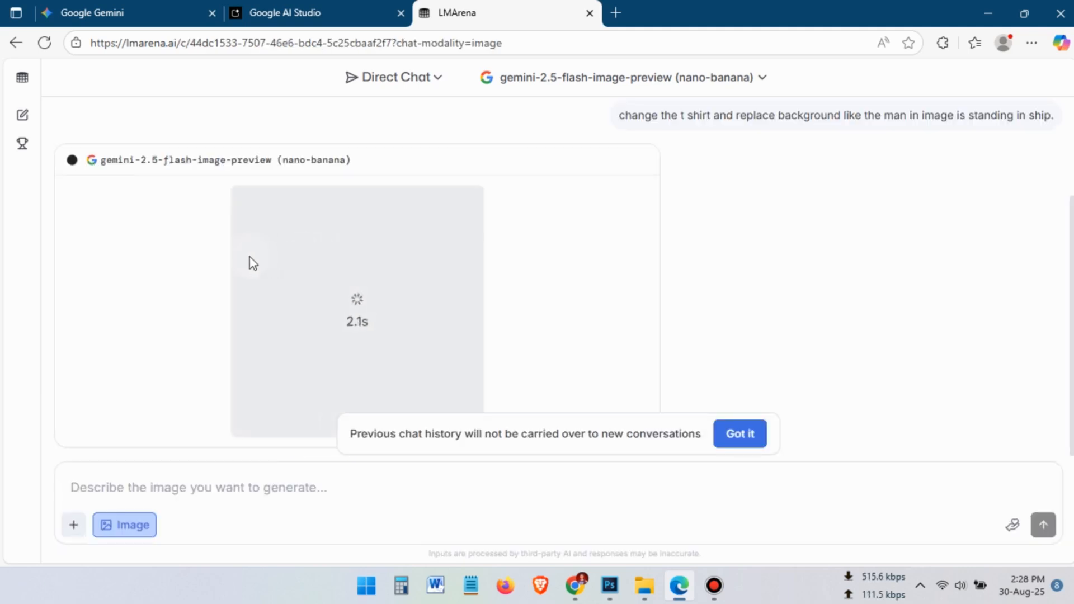
mouse_move(748, 447)
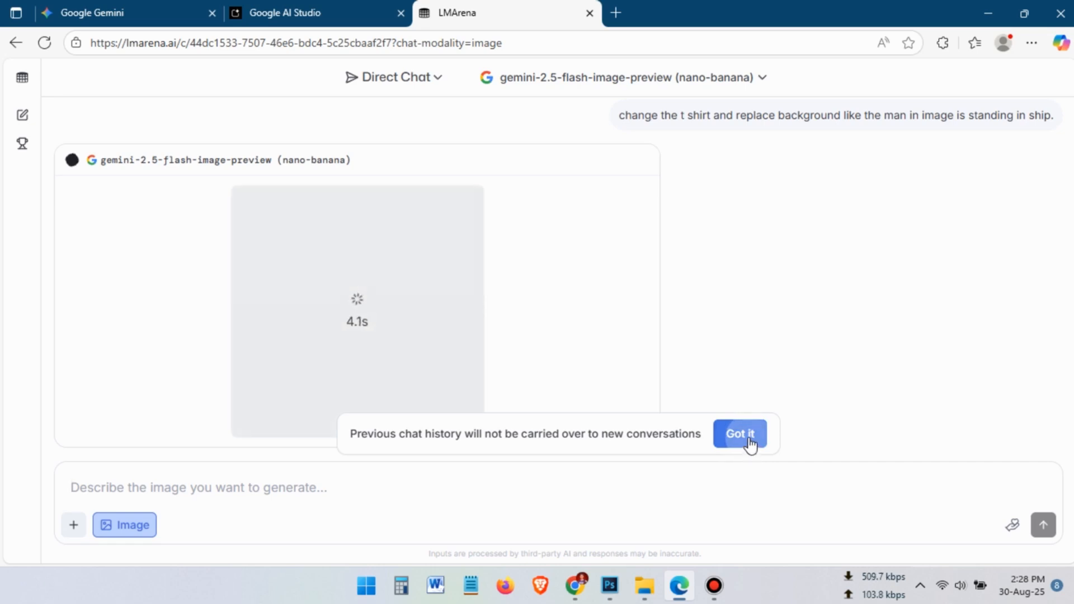
click(739, 434)
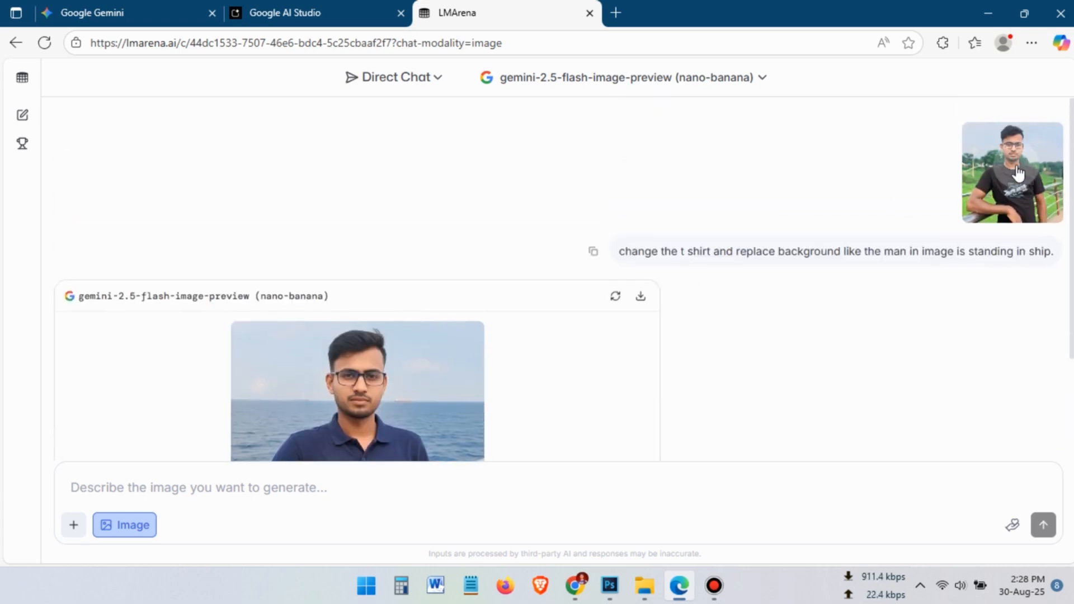
Enlarge the navy polo ship-deck result, close it, and move to Google AI Studio.
click(355, 396)
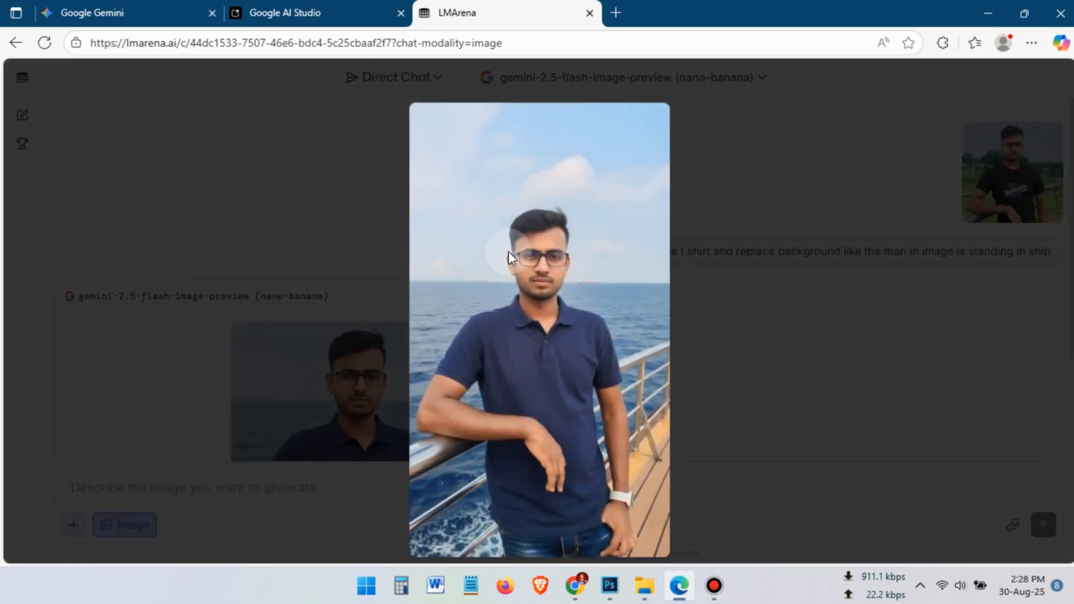
mouse_move(548, 253)
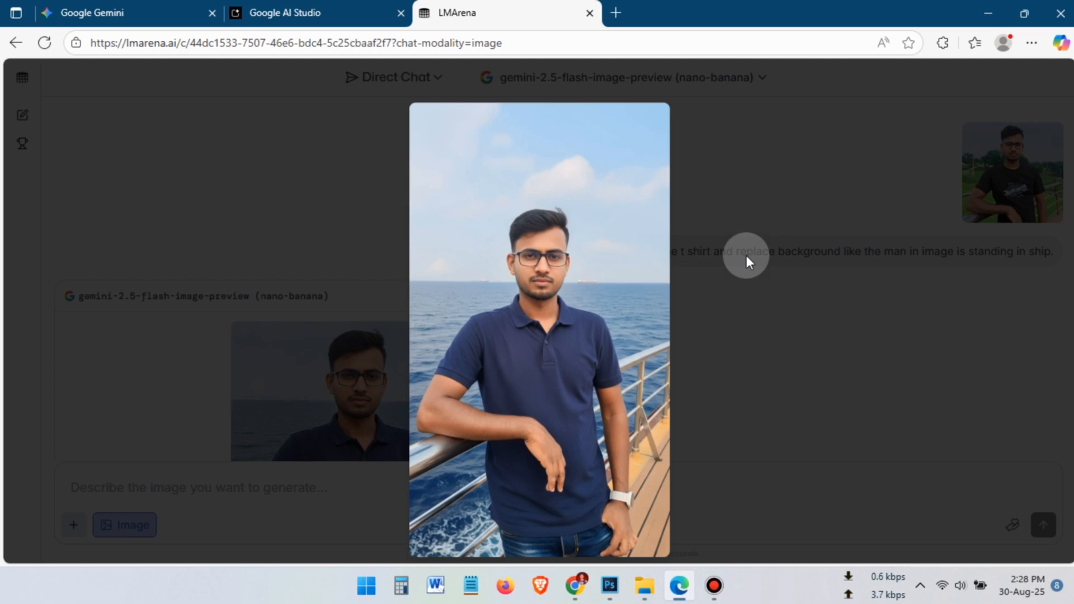
mouse_move(286, 215)
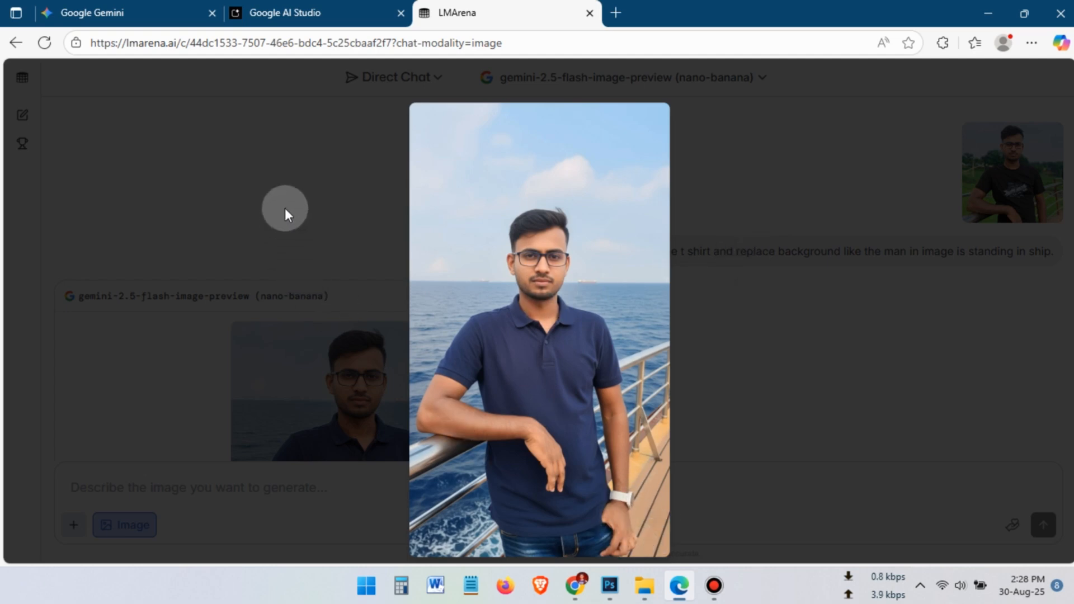
click(291, 13)
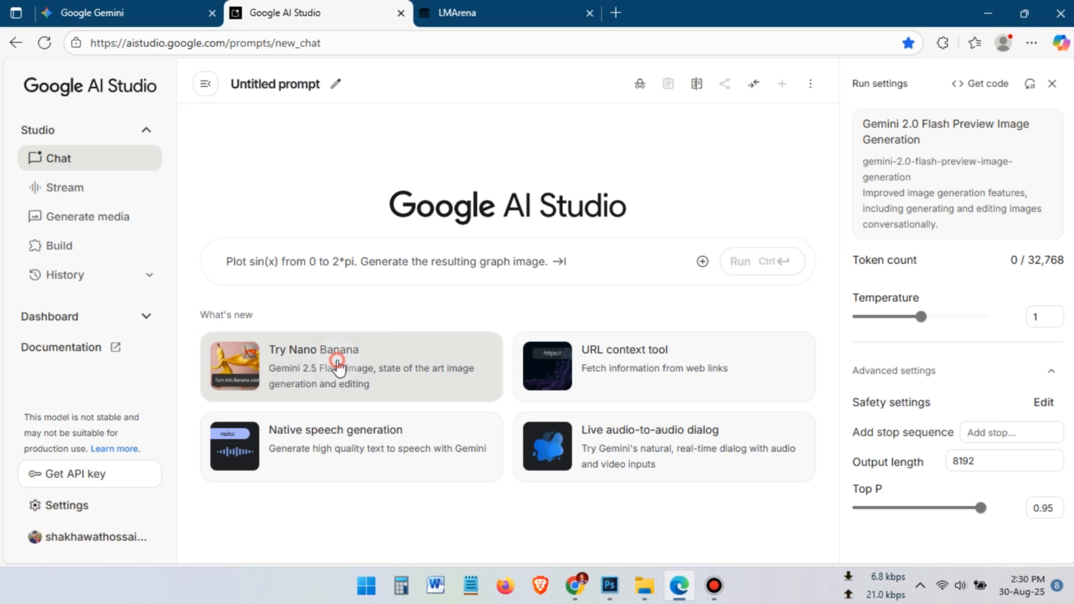
Switch to the Nano Banana model and attach the railway tracks photo.
click(337, 366)
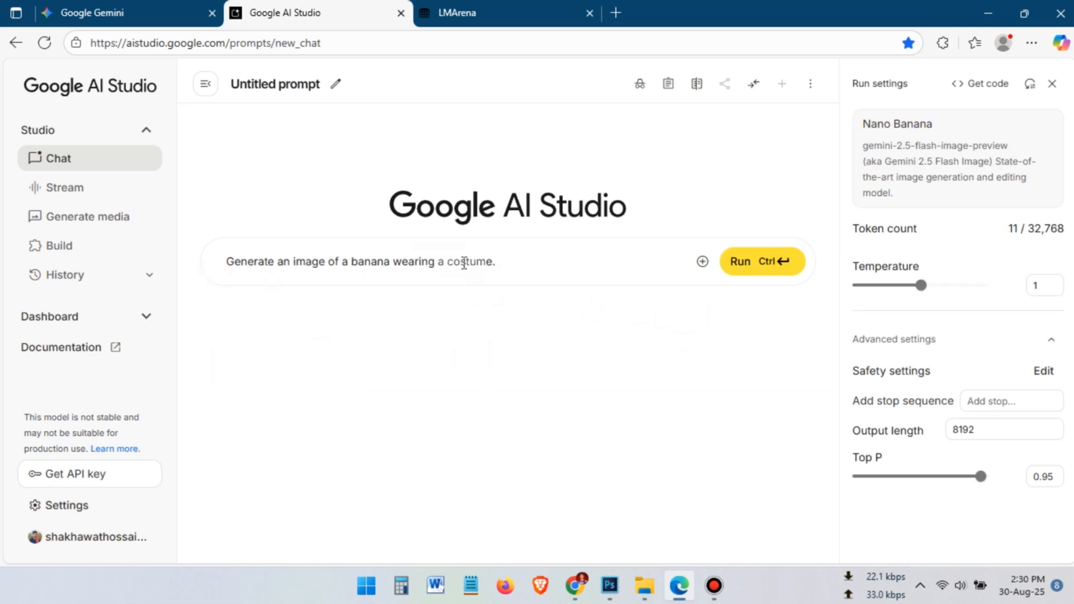
mouse_move(702, 261)
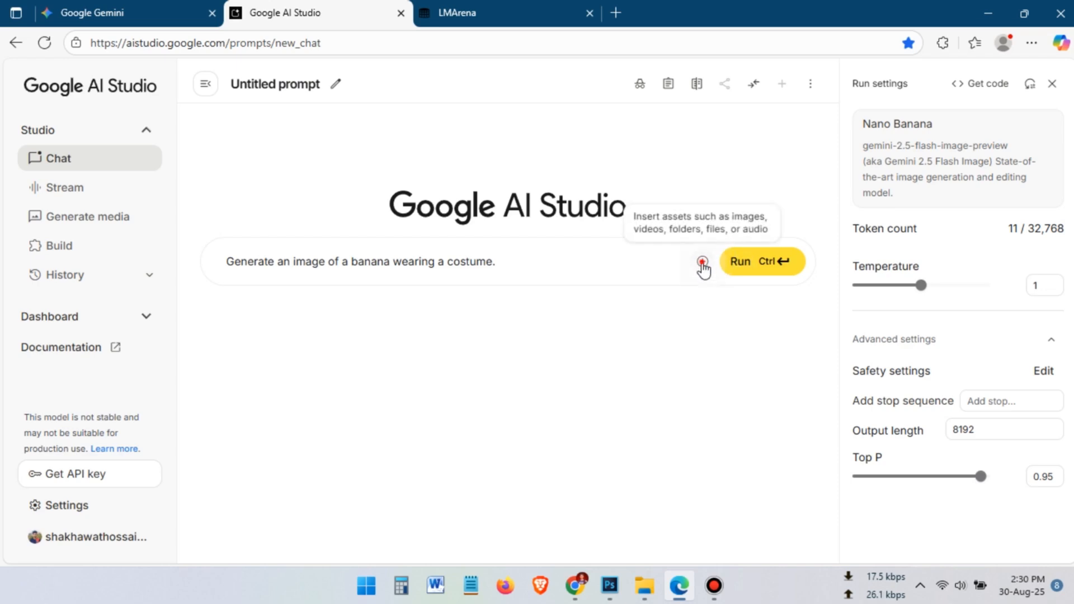
click(701, 262)
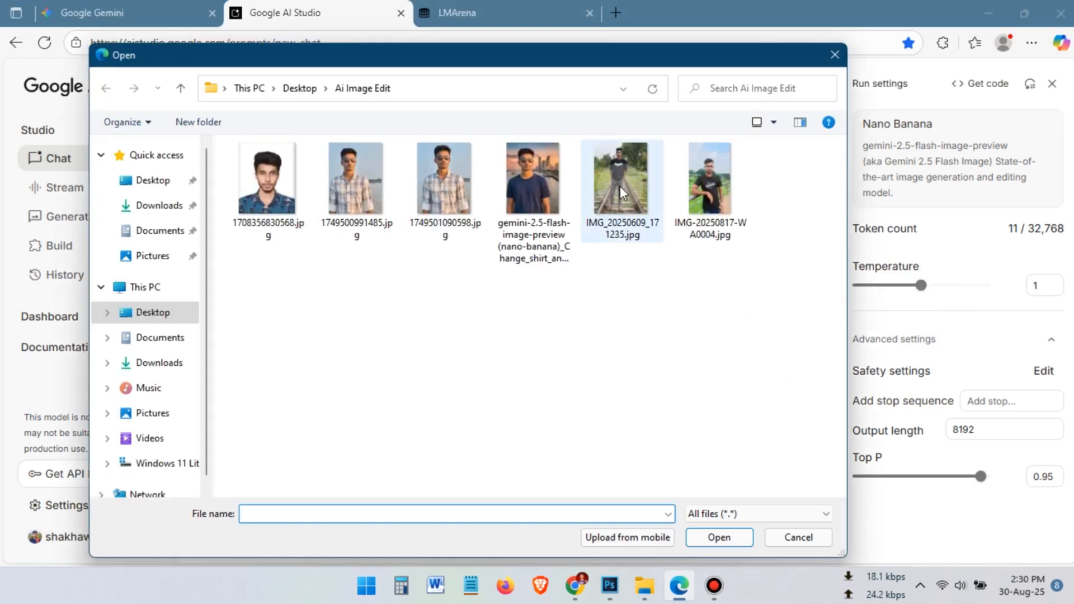
click(719, 537)
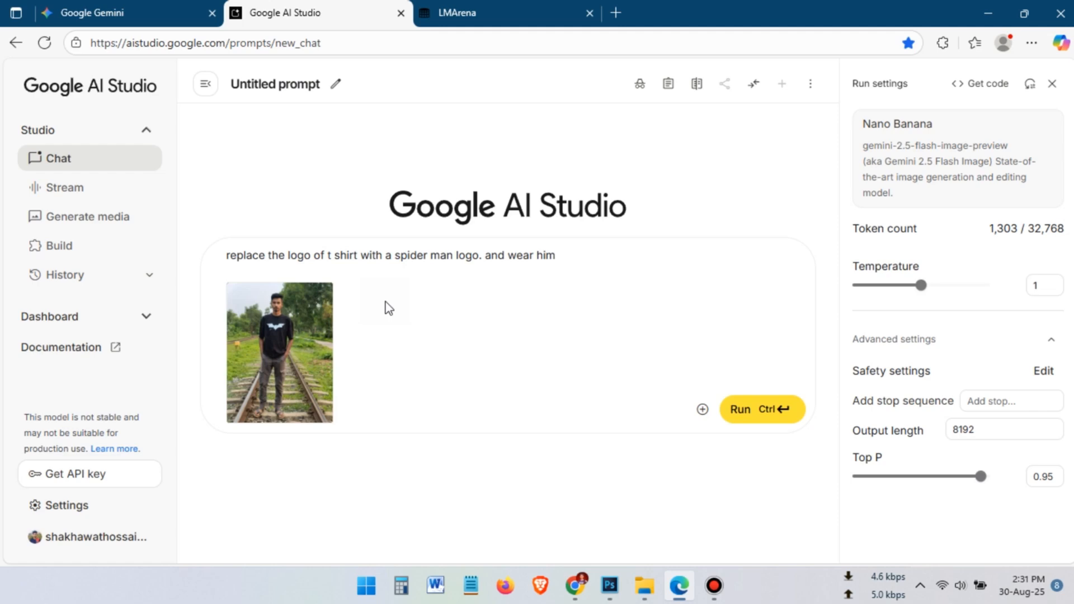
Request a Spider-Man logo tee with matching red shoes and inspect the result full-size.
text(matching)
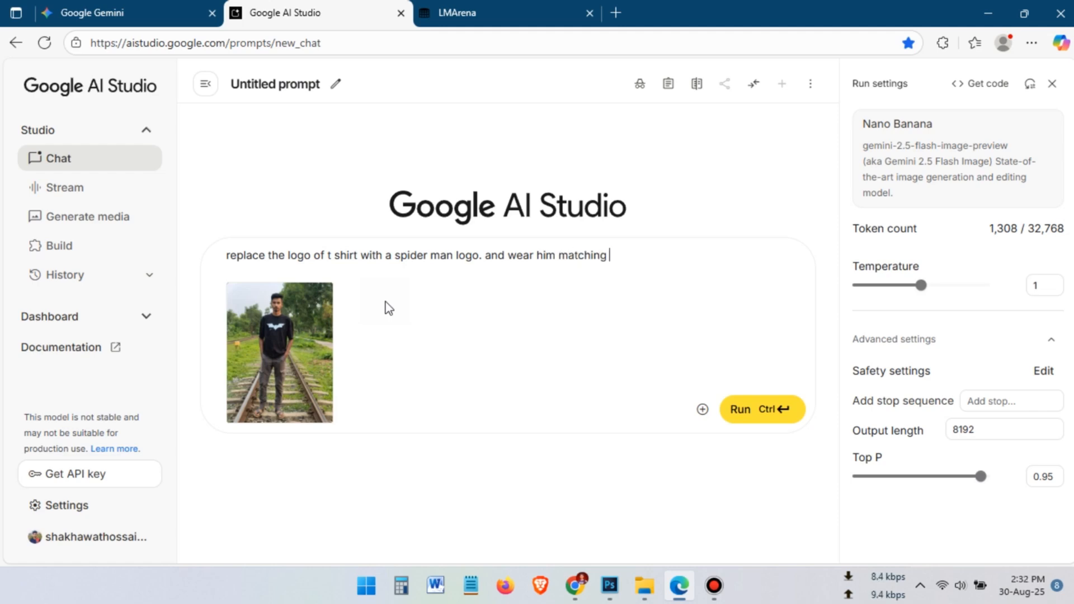
text(cads)
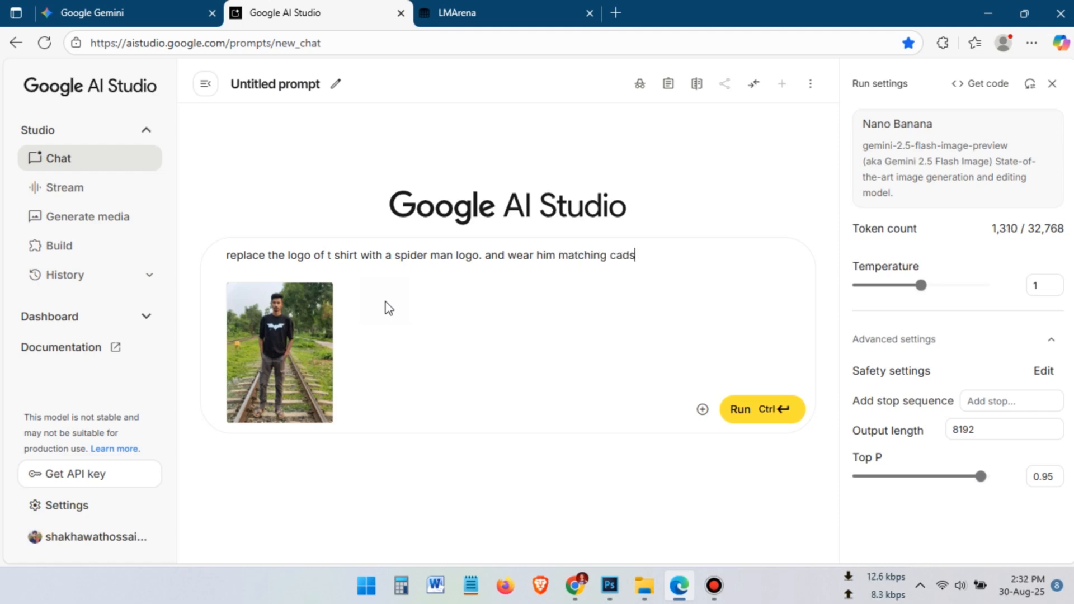
mouse_move(716, 416)
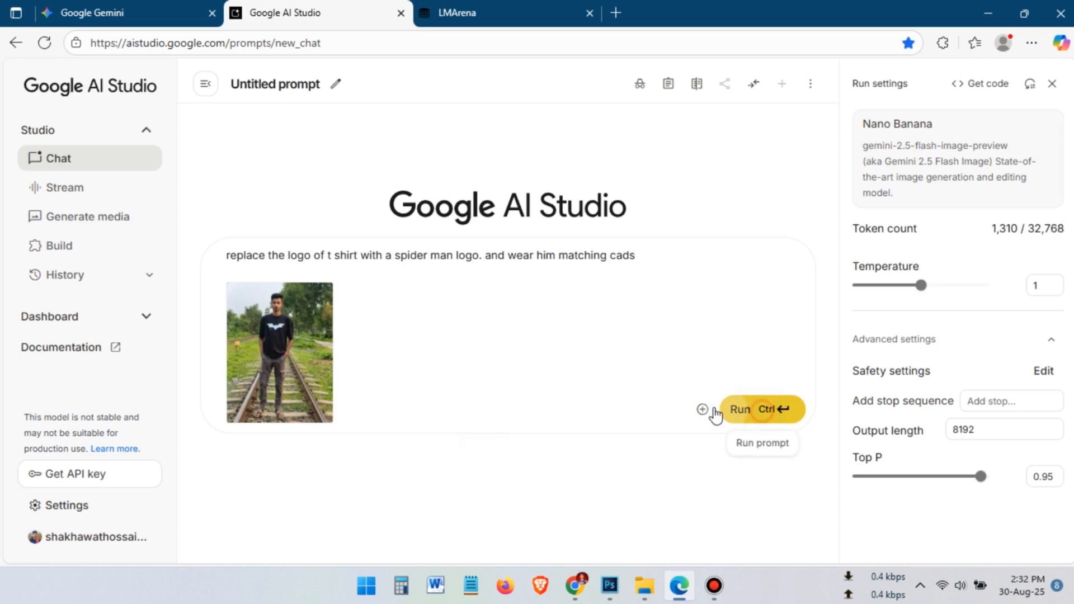
click(758, 409)
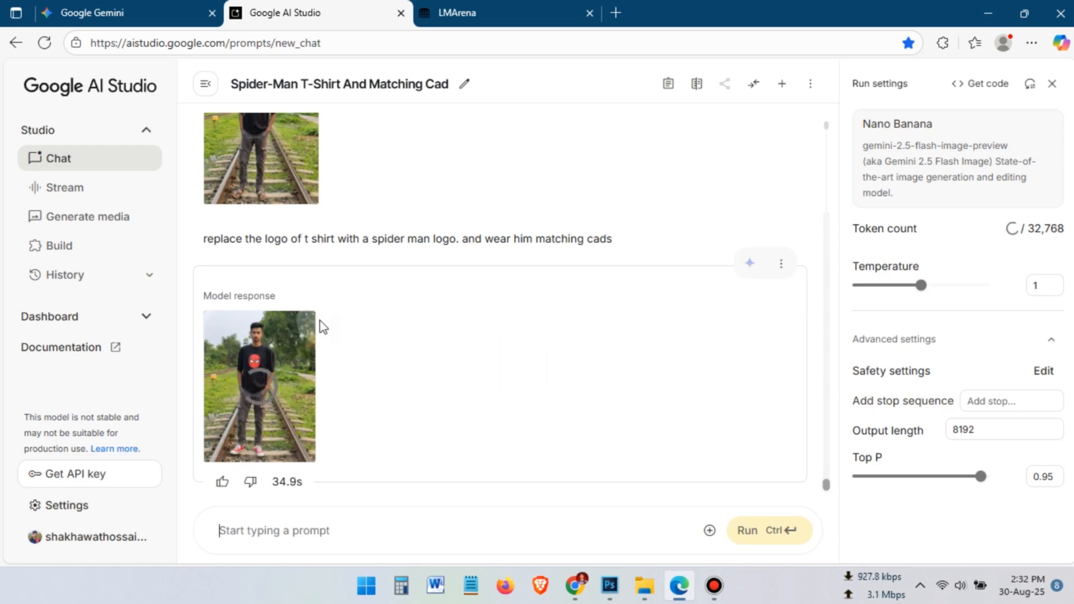
click(258, 385)
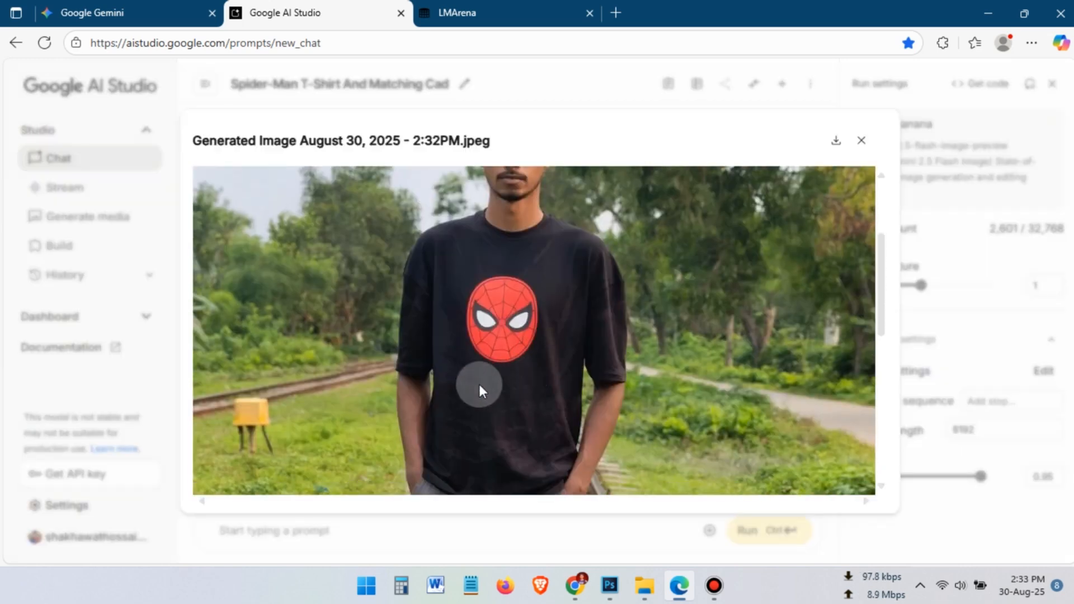
scroll(down, 3)
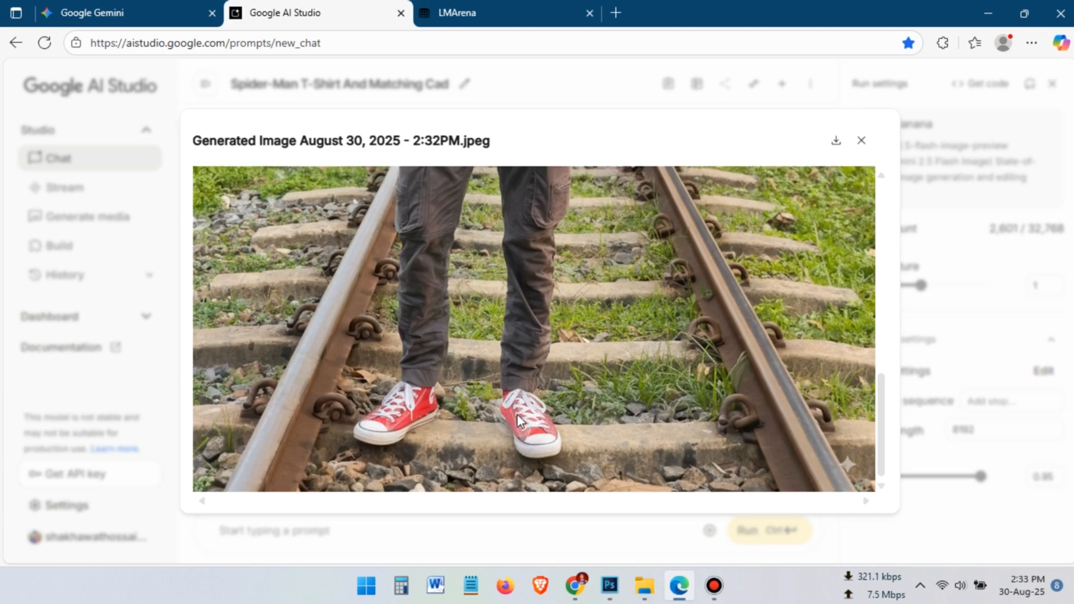
click(861, 140)
text(replace the)
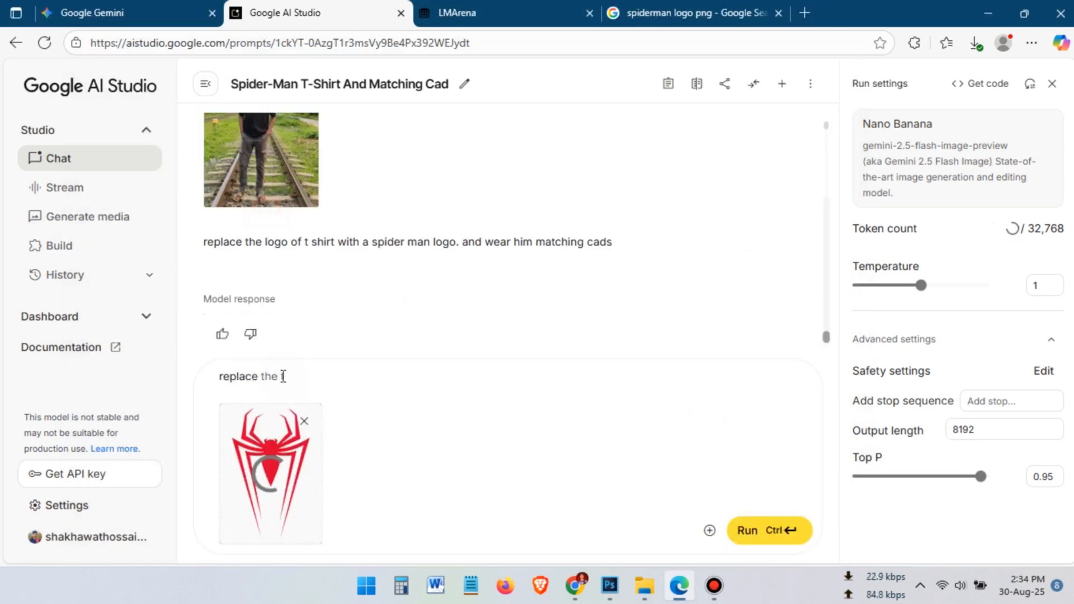
Replace the t-shirt logo with the attached red spider emblem, review it, then upload a portrait in a fresh chat.
click(769, 530)
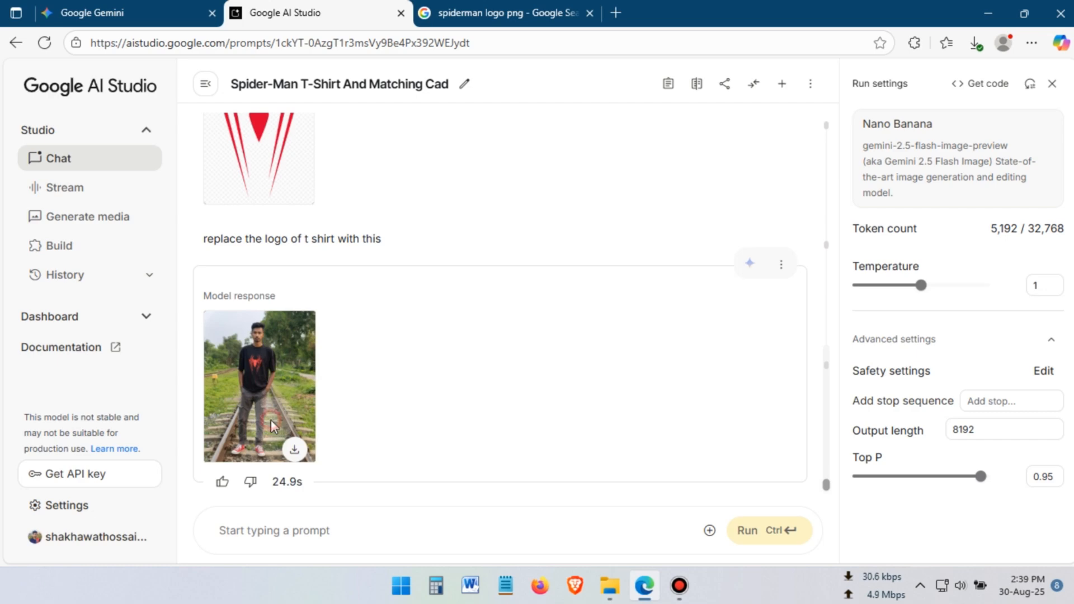
click(260, 385)
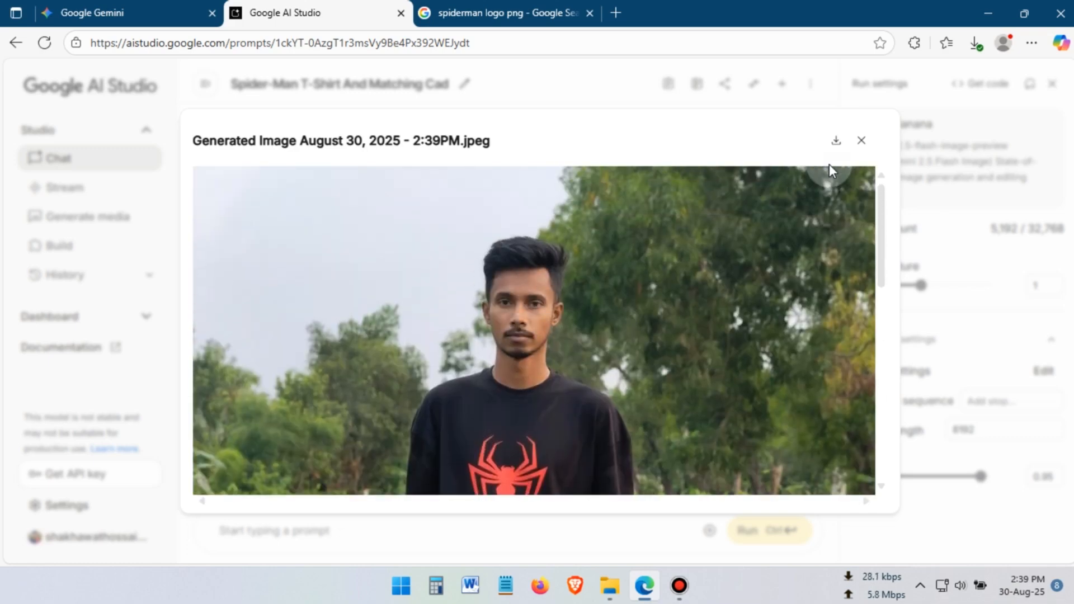
click(862, 140)
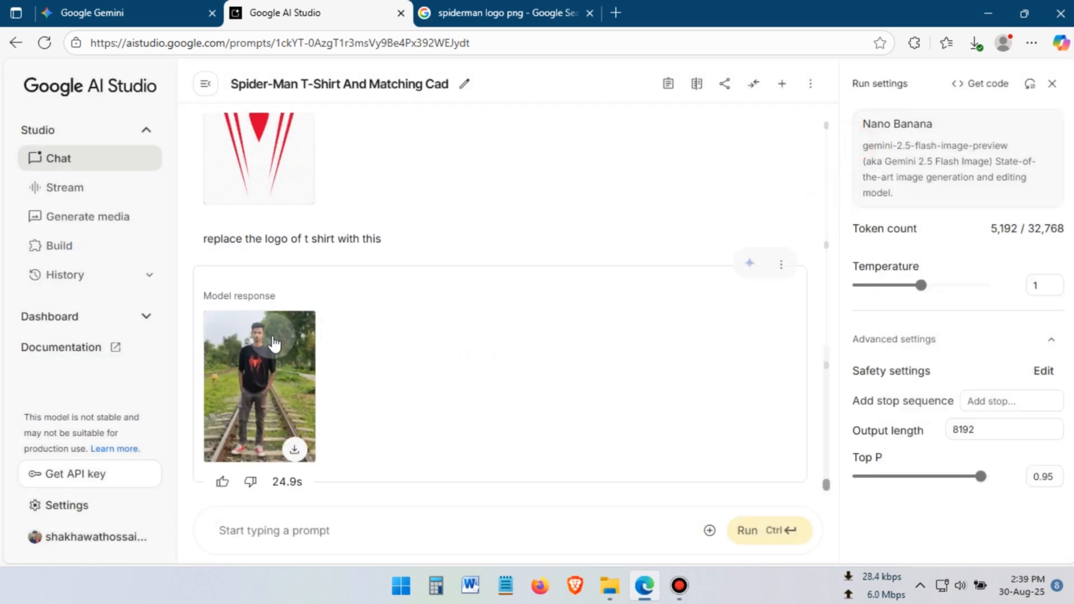
mouse_move(269, 397)
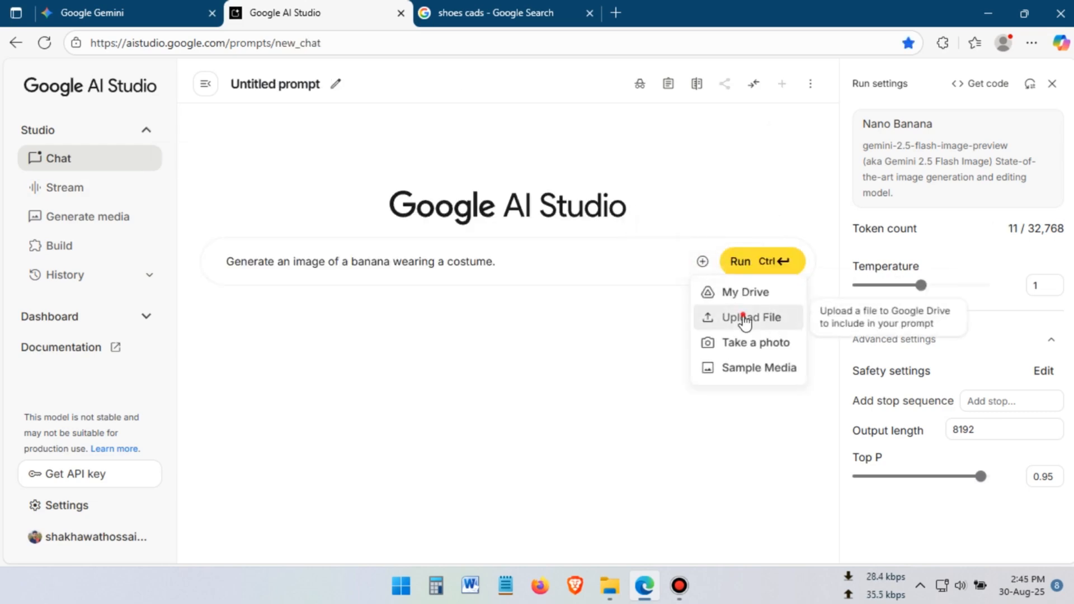
click(752, 318)
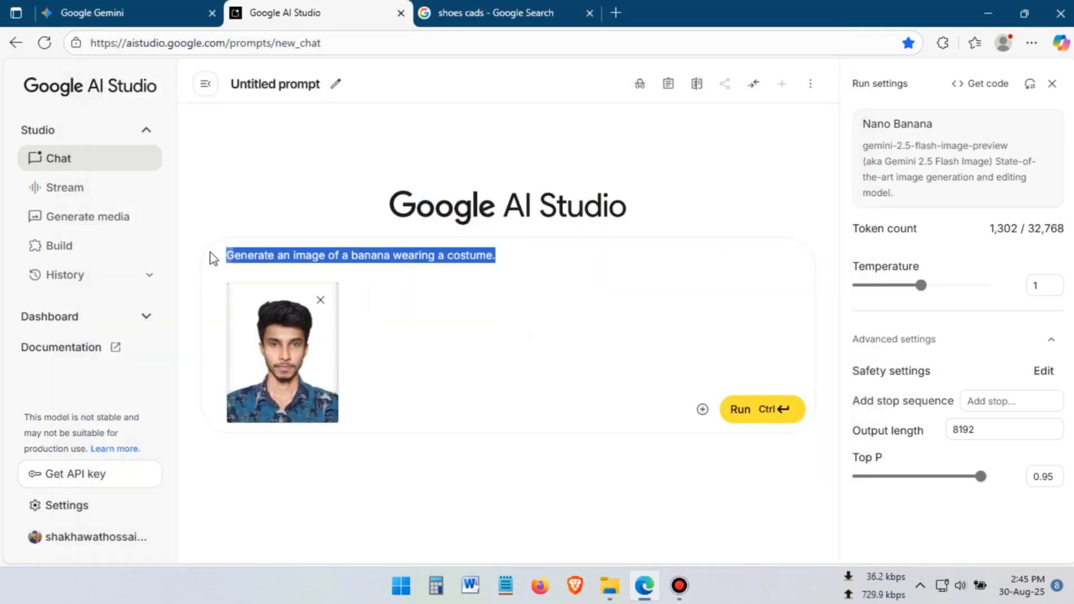
Request a black blazer with white shirt and a pure white background for the portrait.
text(wear him a black blazer and)
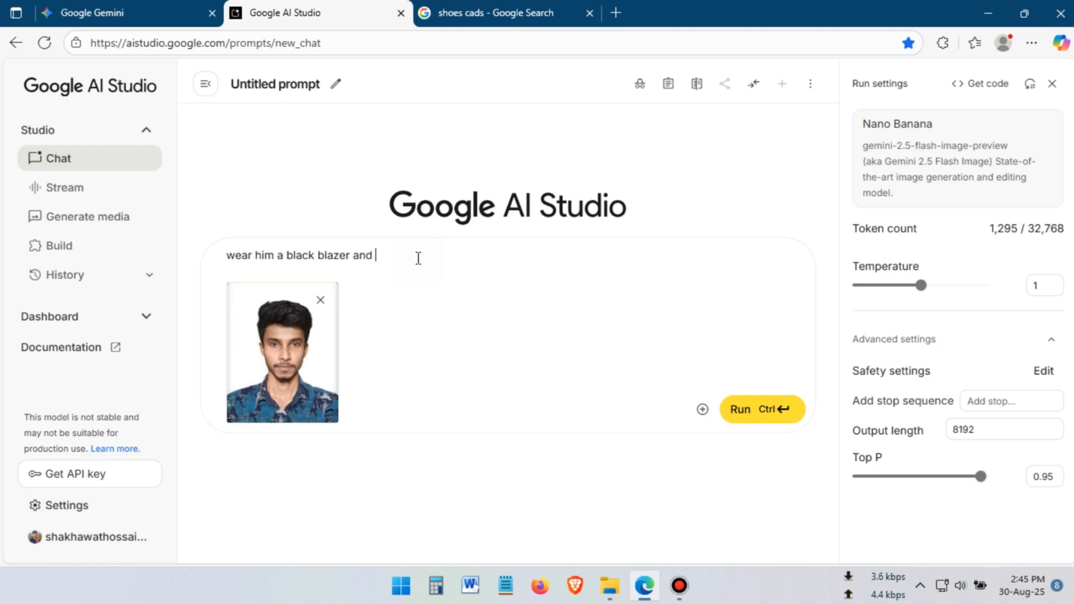
text(withe shirt.)
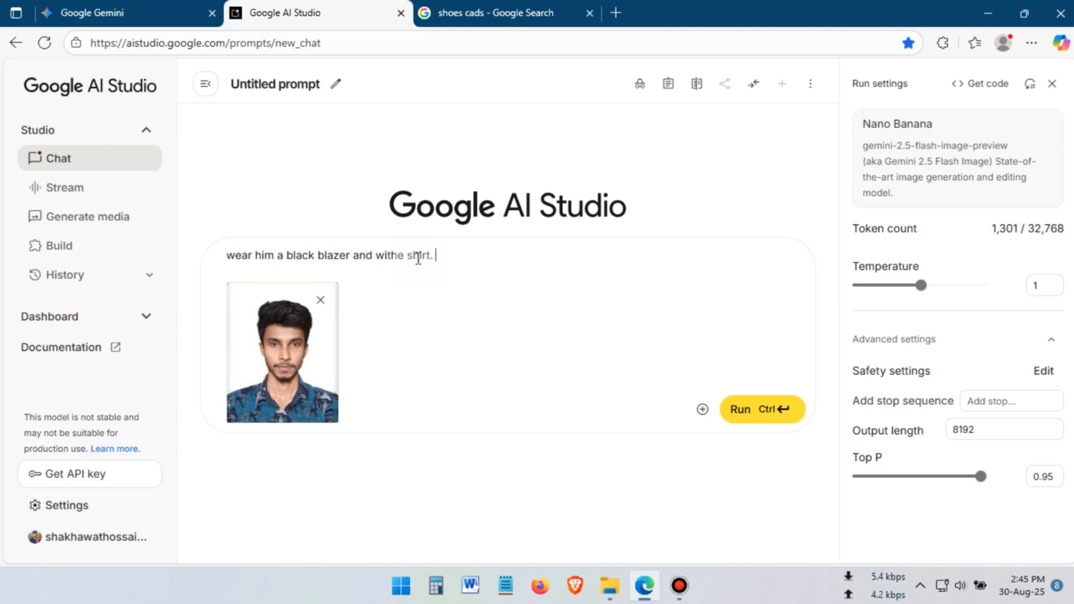
text(background make pure white)
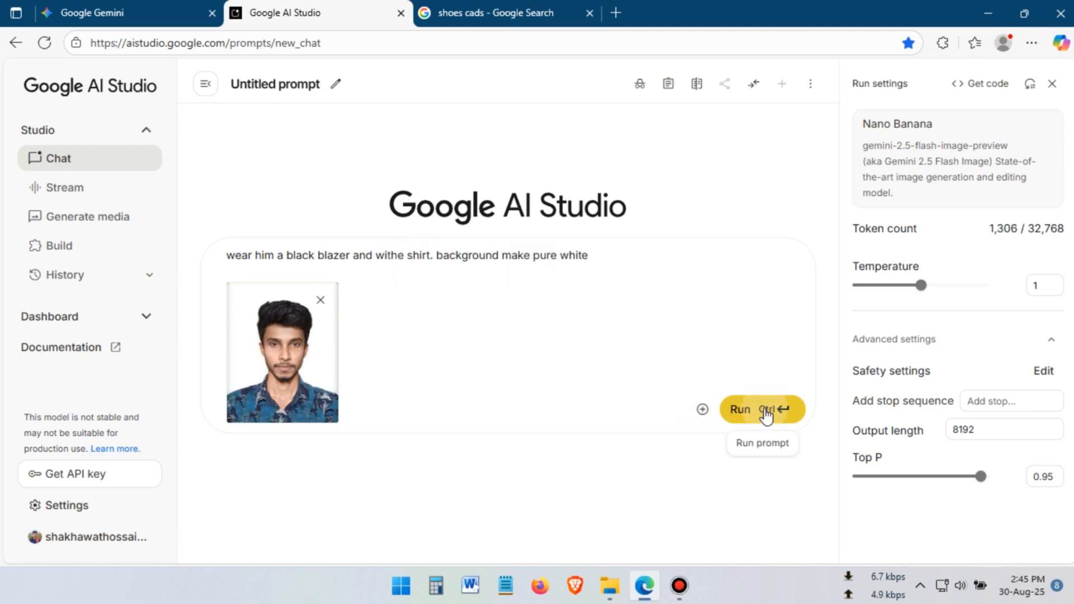
click(763, 409)
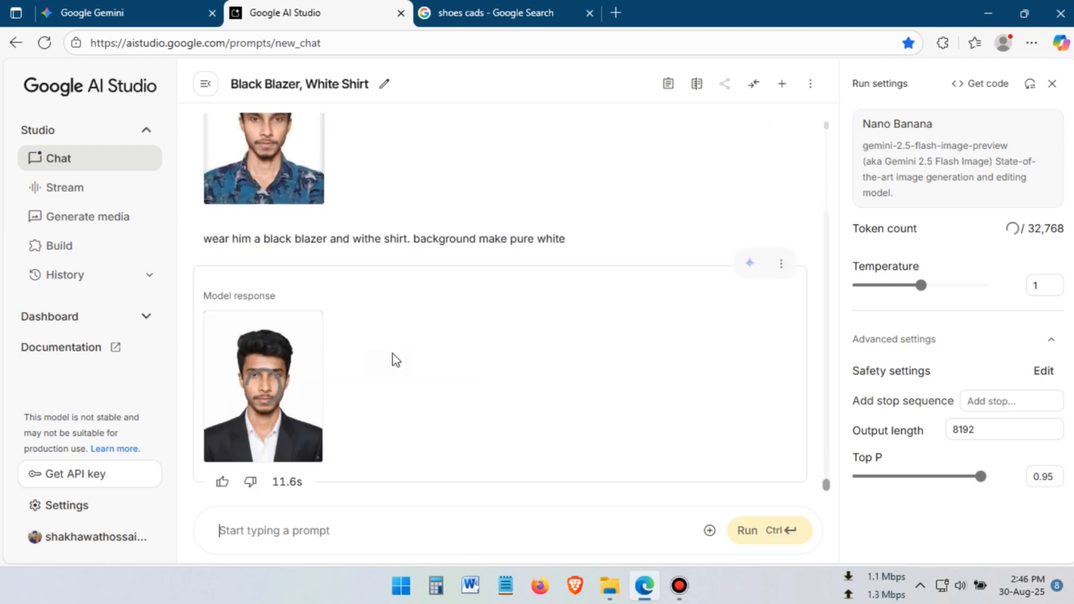
Inspect the blazer-and-white-shirt portrait full-size and download it to the computer.
click(263, 391)
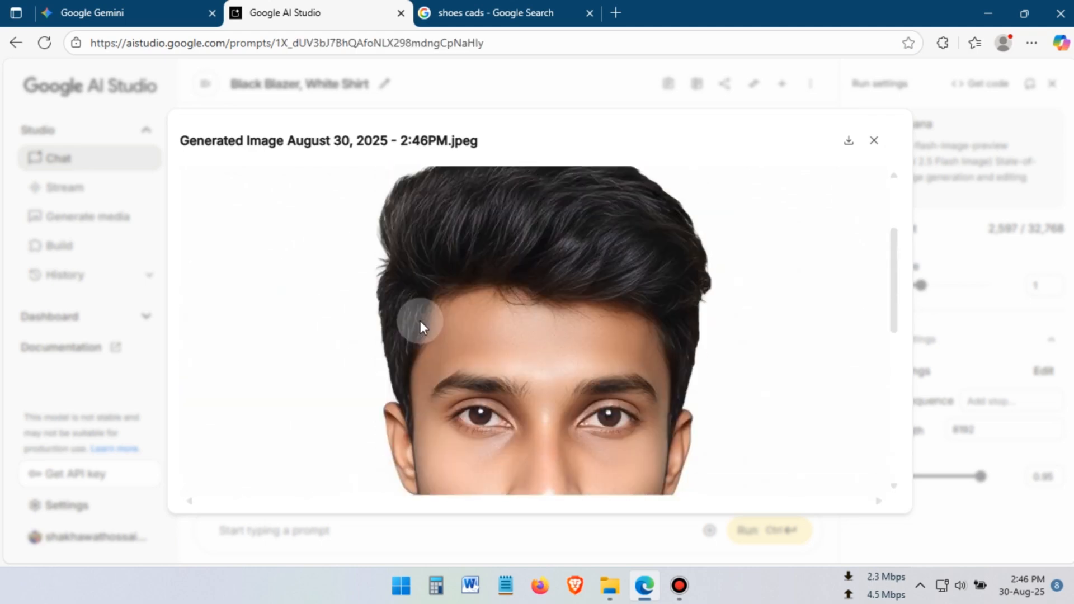
scroll(down, 3)
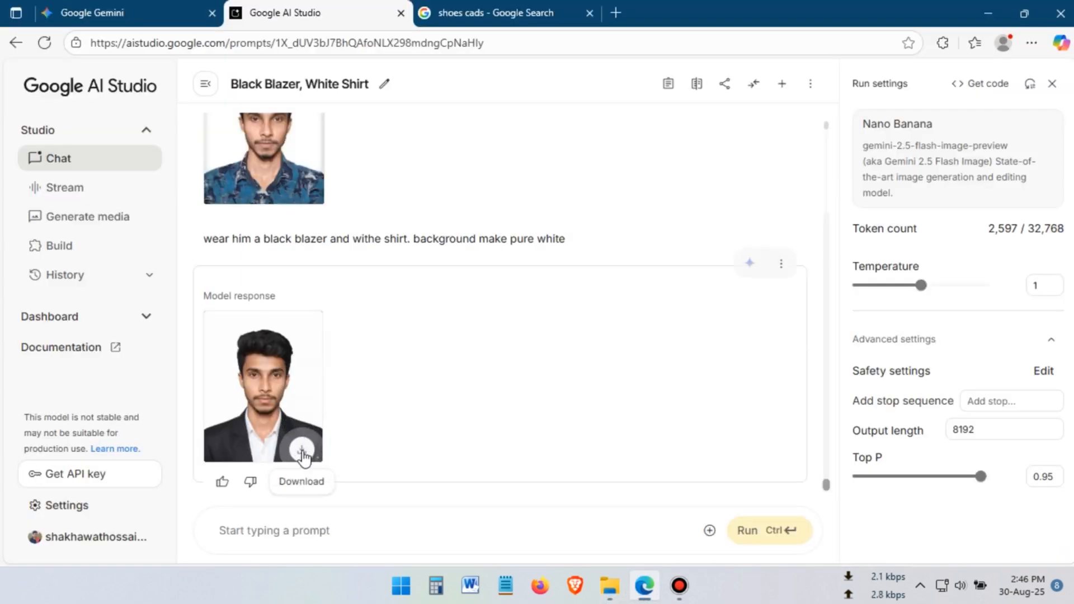
click(301, 454)
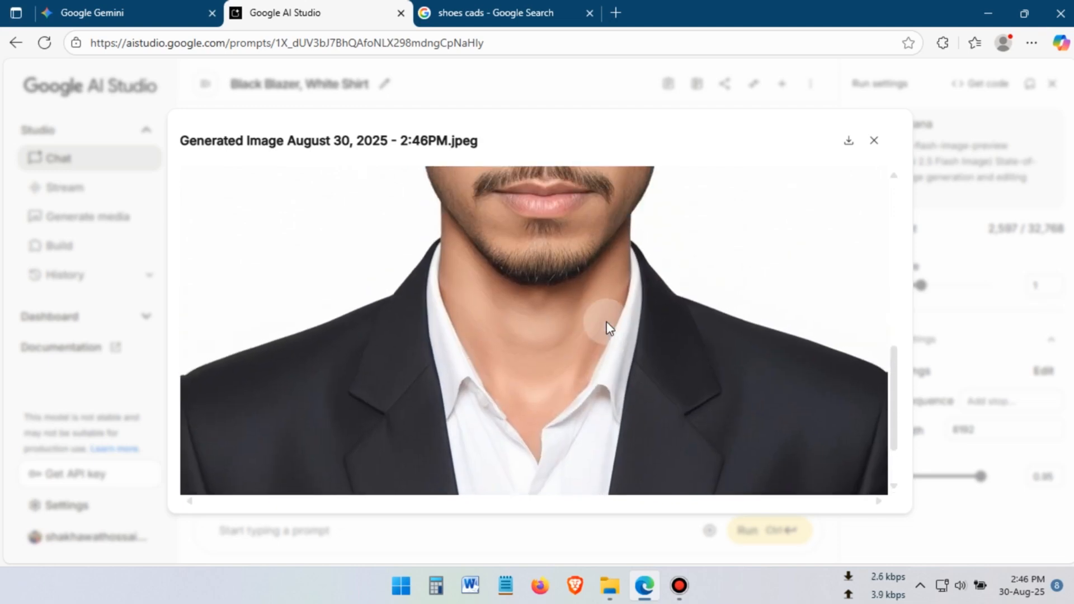
click(874, 140)
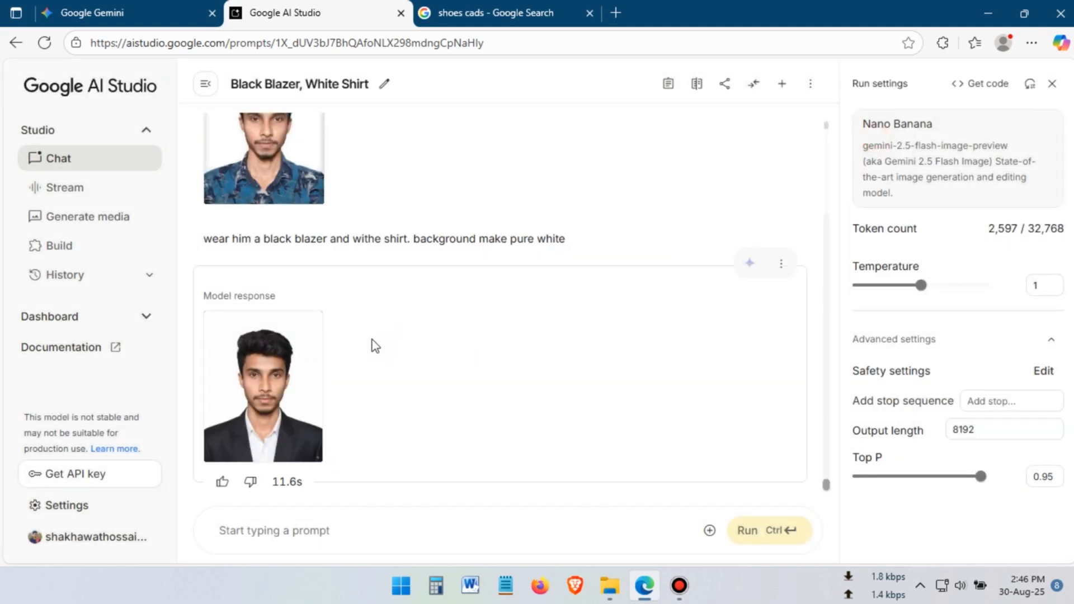